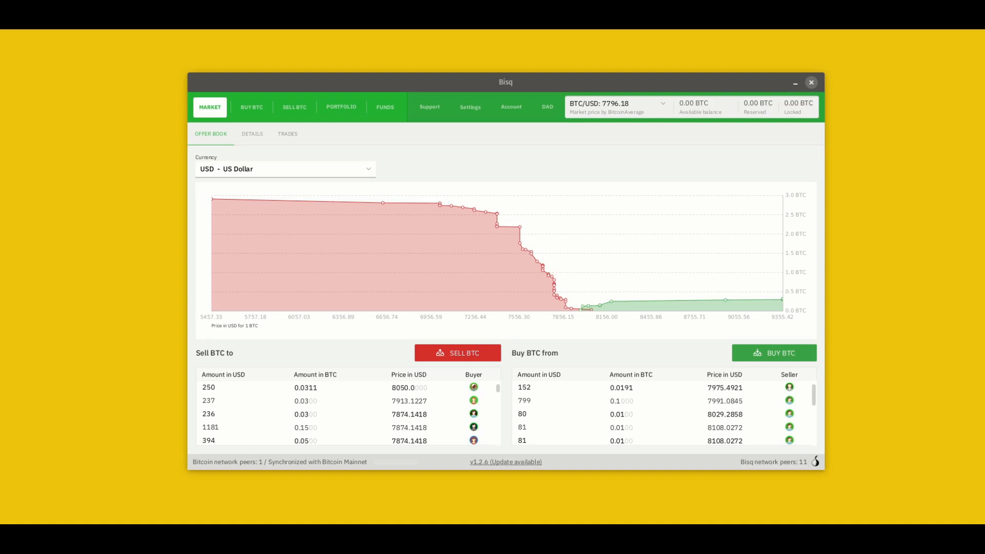
mouse_move(420, 221)
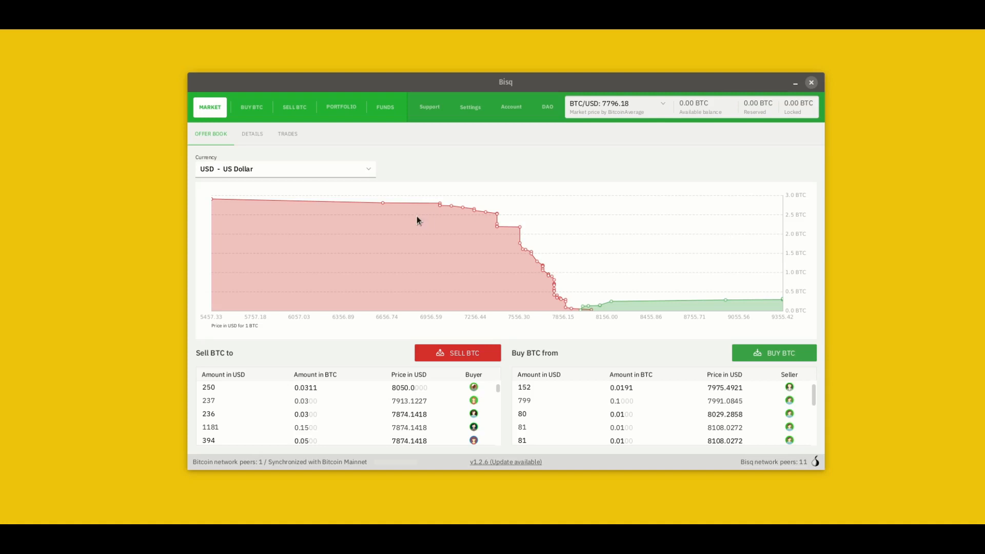
mouse_move(244, 137)
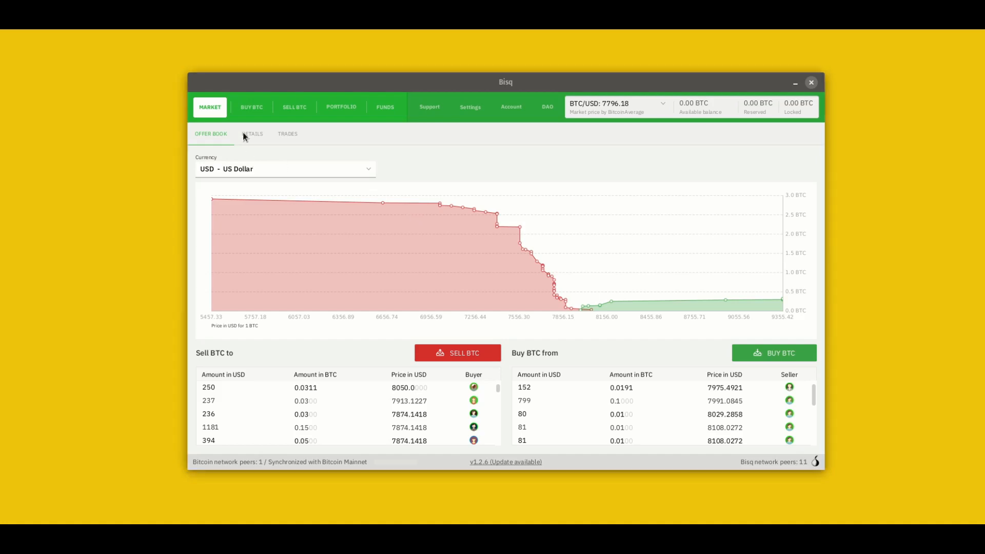
Step: Show Market Details: 411 offers in total, led by Euro (78) and US Dollar (61)
left_click(253, 133)
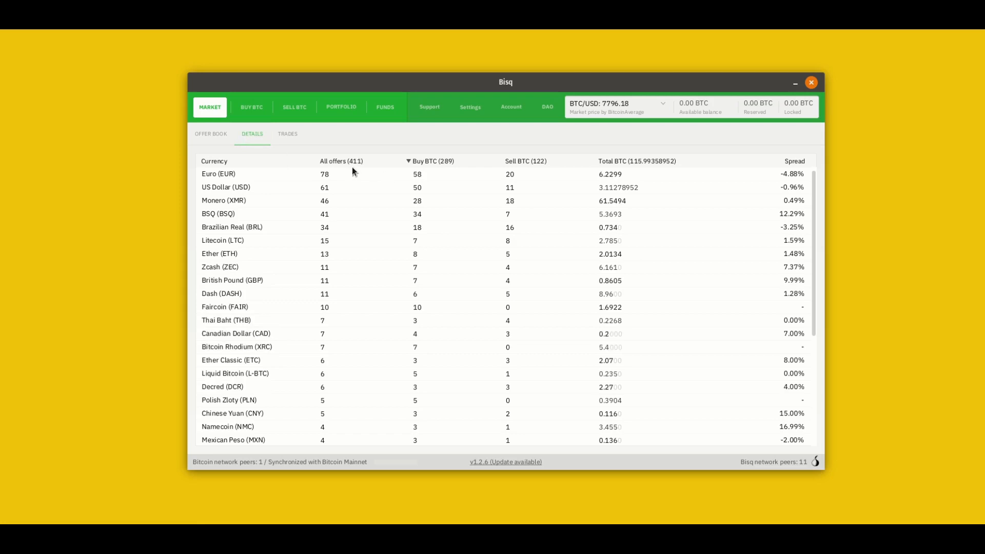
mouse_move(393, 171)
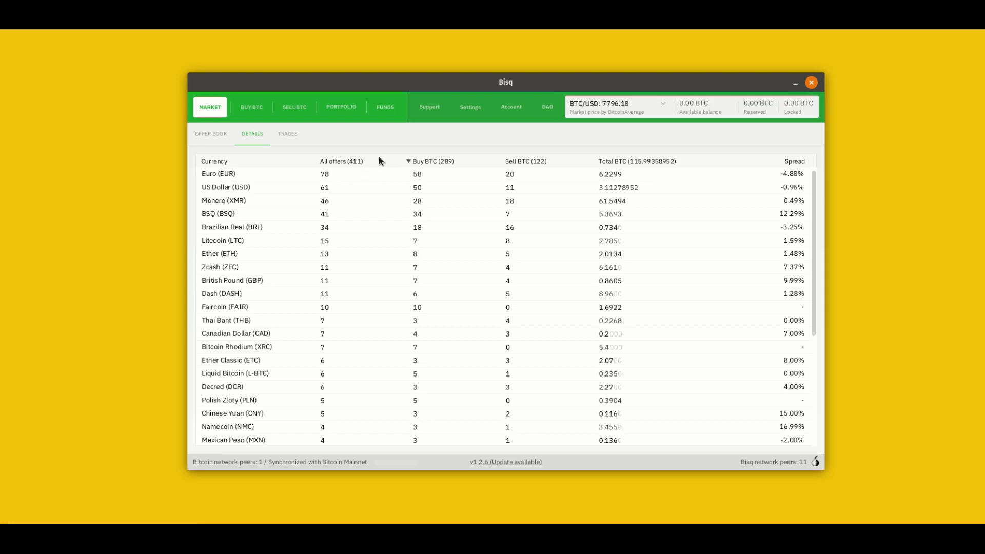
mouse_move(340, 174)
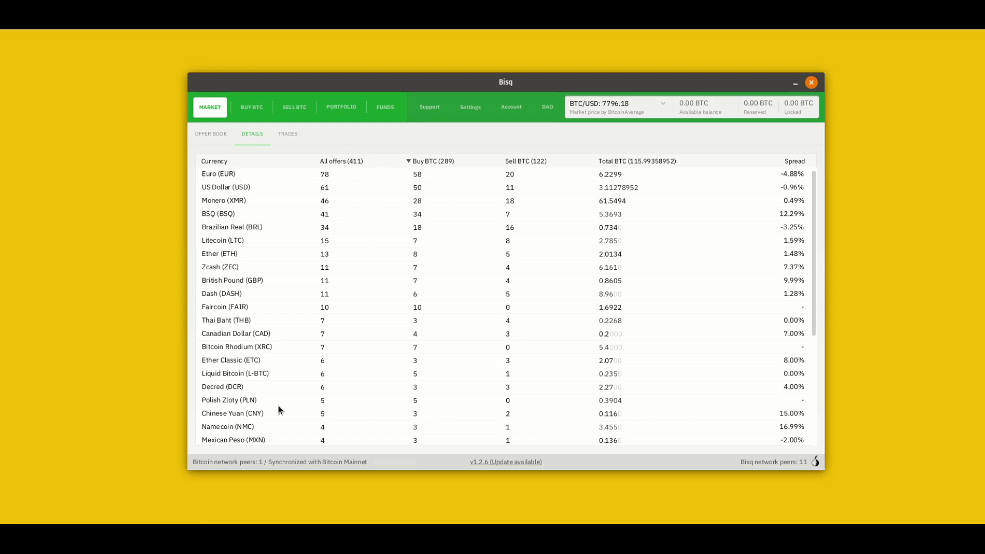
mouse_move(425, 349)
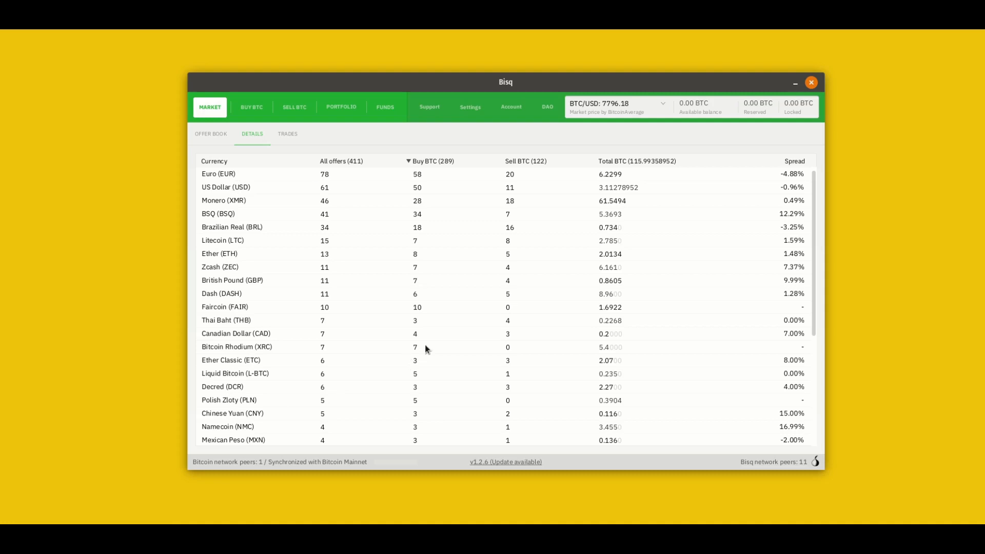
mouse_move(420, 277)
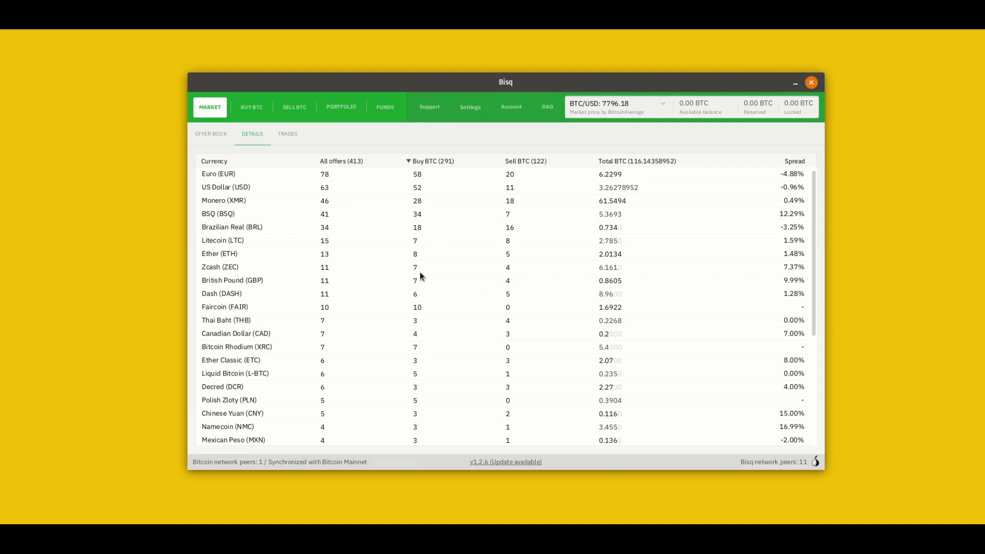
mouse_move(663, 308)
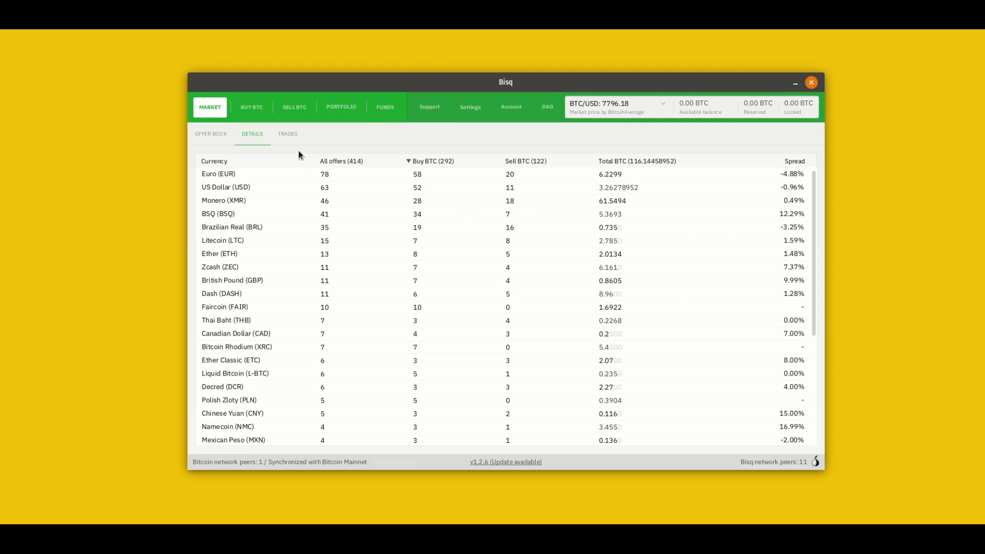
Step: Show the US Dollar trade history with price candles, volume bars and 10,944 trades
left_click(287, 134)
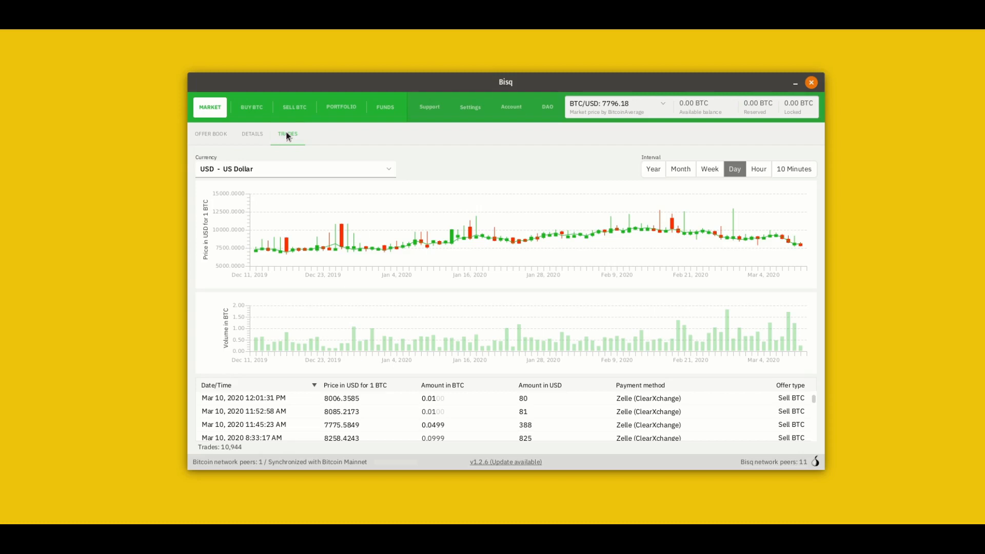
mouse_move(315, 172)
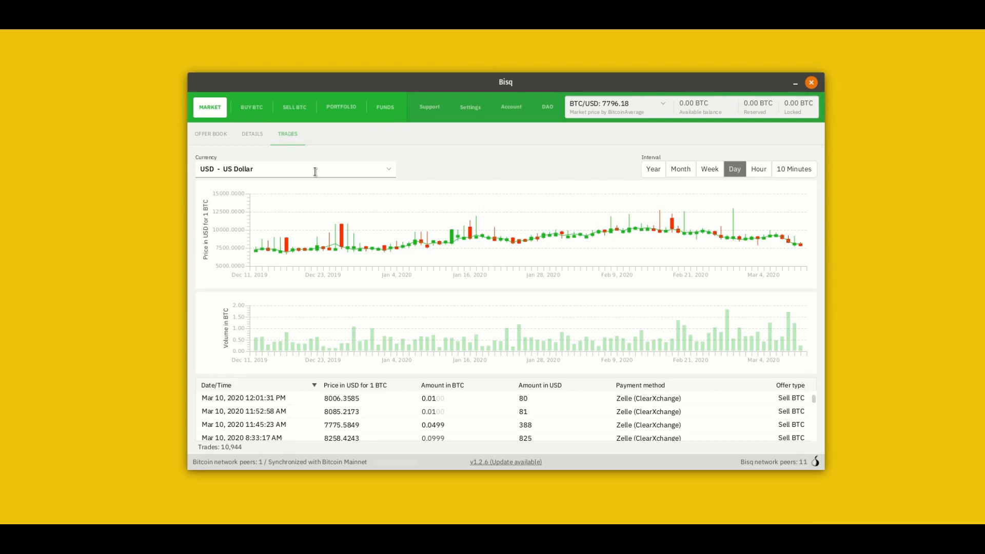
mouse_move(265, 387)
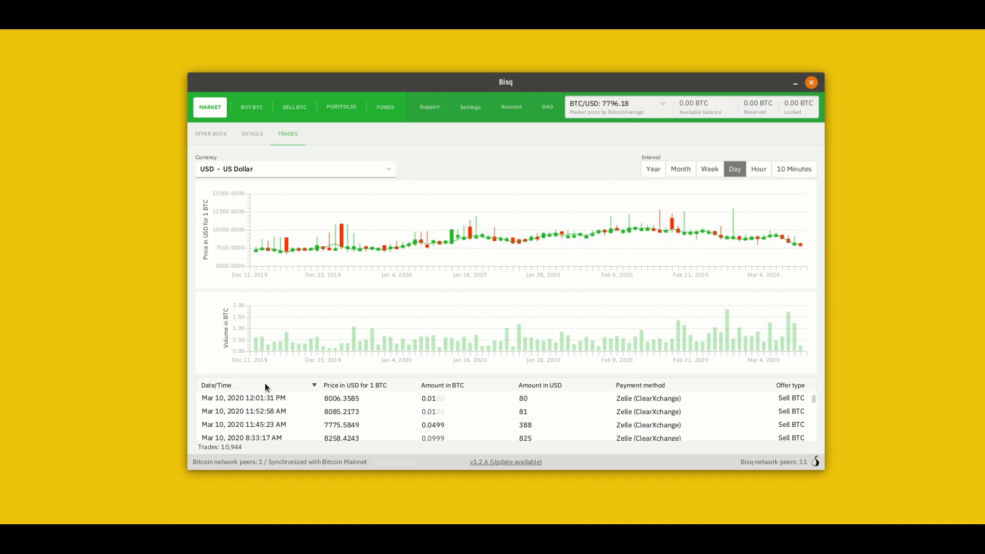
mouse_move(274, 426)
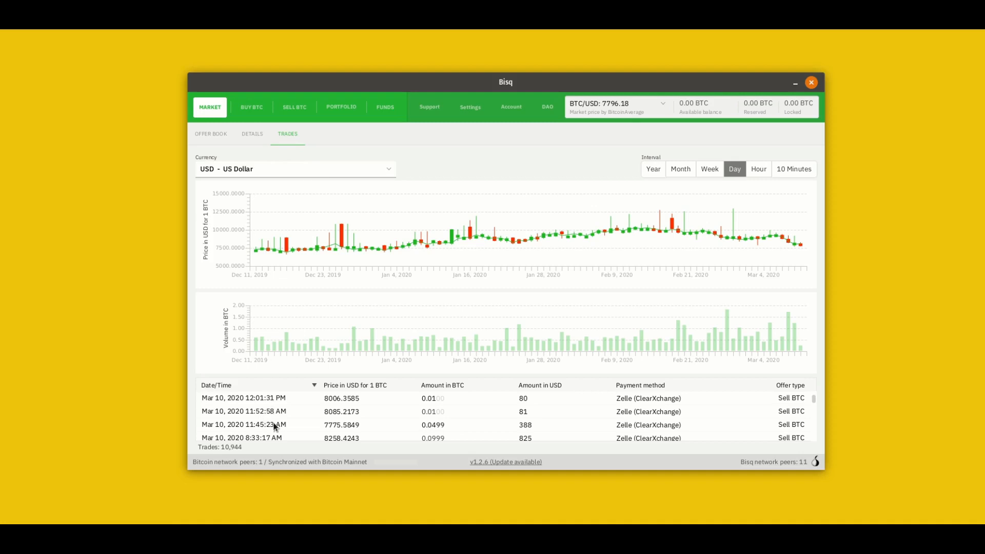
mouse_move(273, 421)
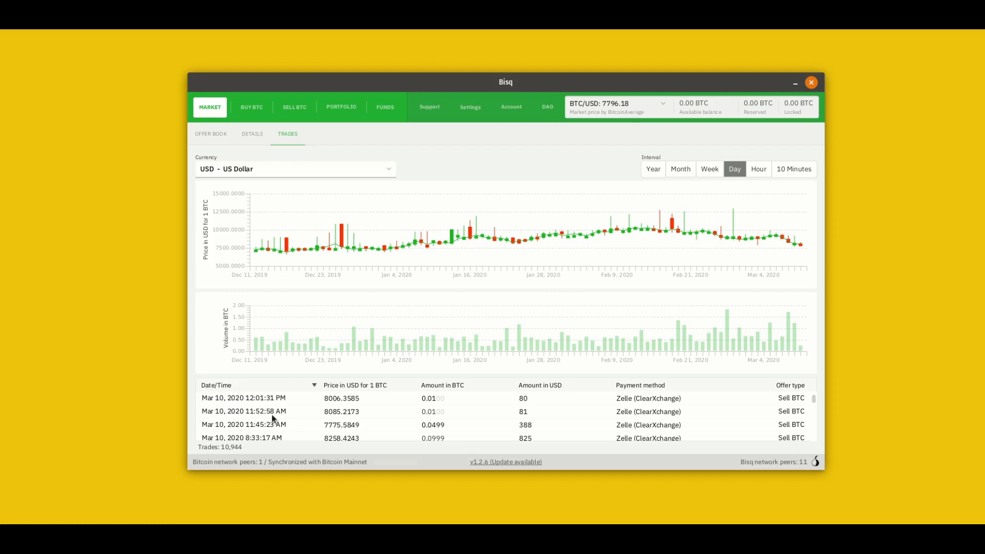
mouse_move(366, 415)
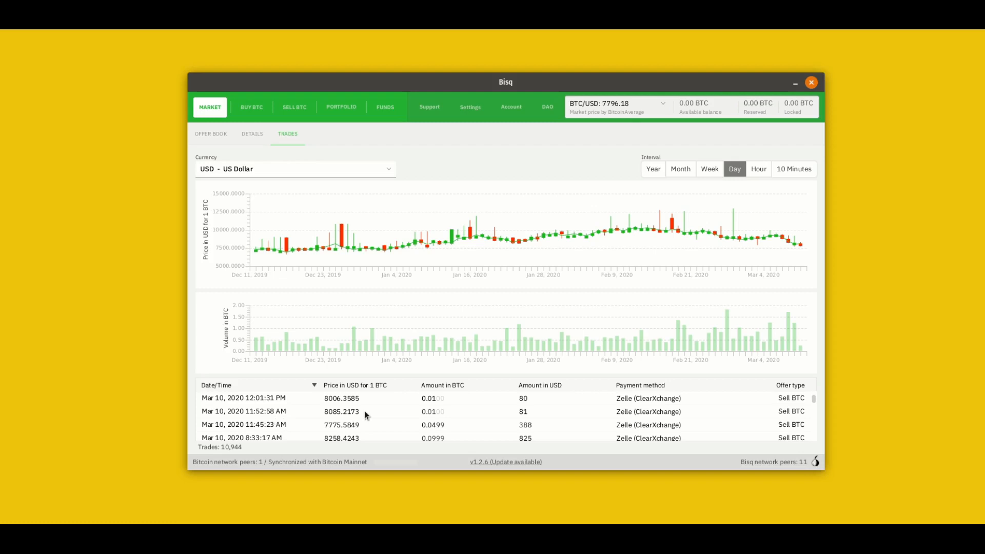
mouse_move(372, 414)
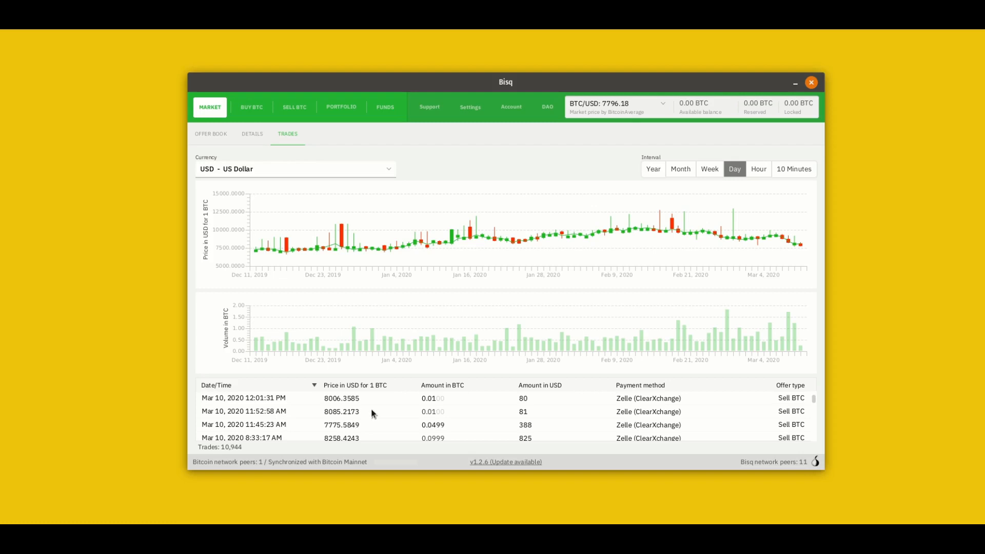
mouse_move(449, 417)
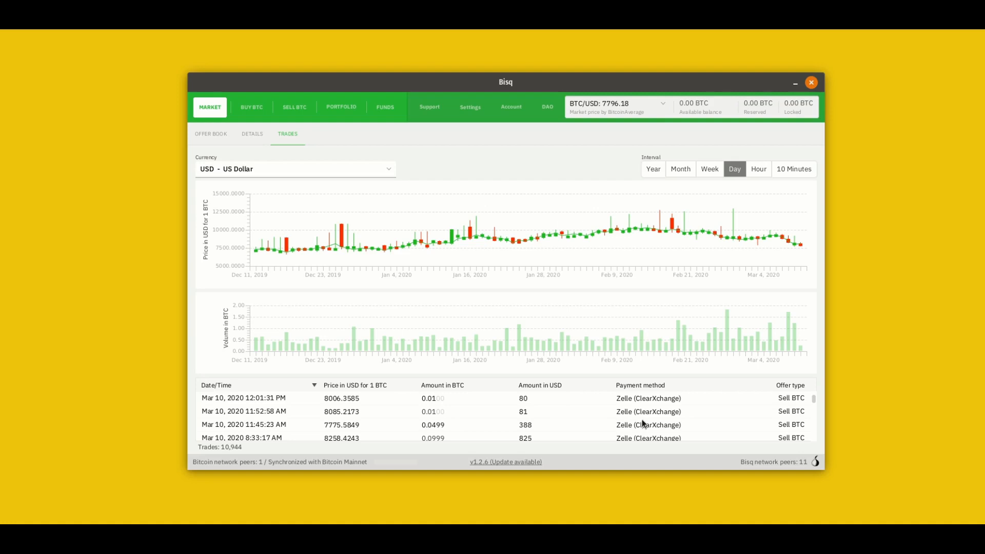
mouse_move(34, 405)
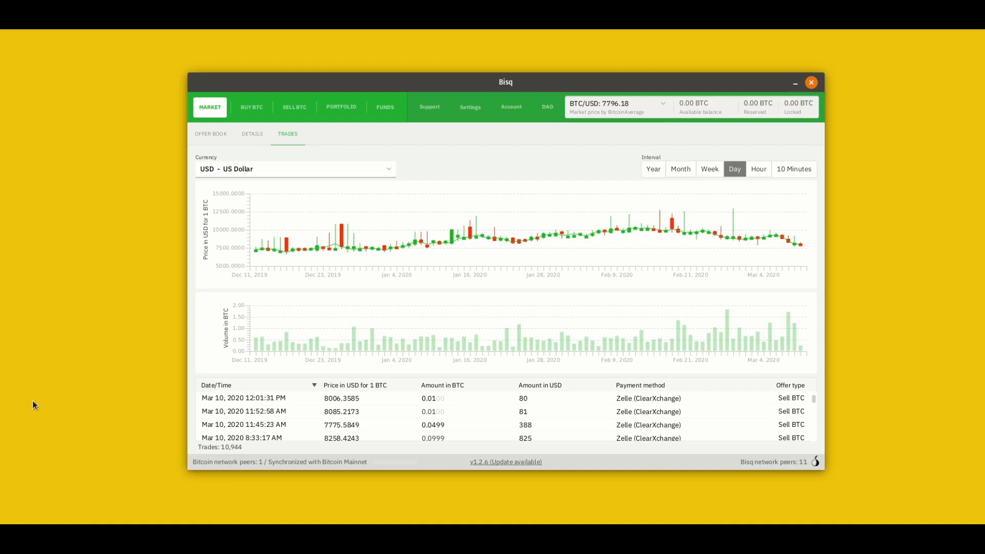
mouse_move(607, 372)
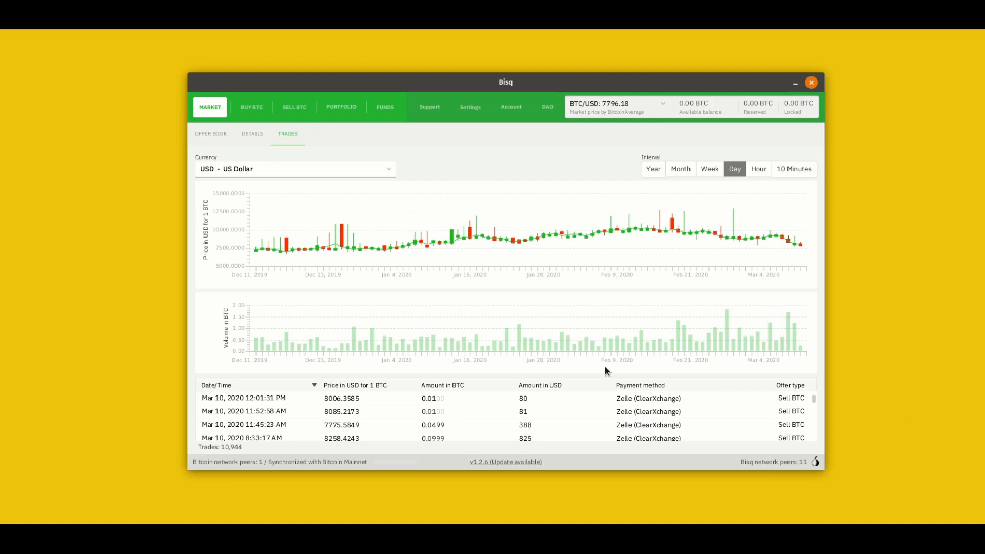
mouse_move(543, 373)
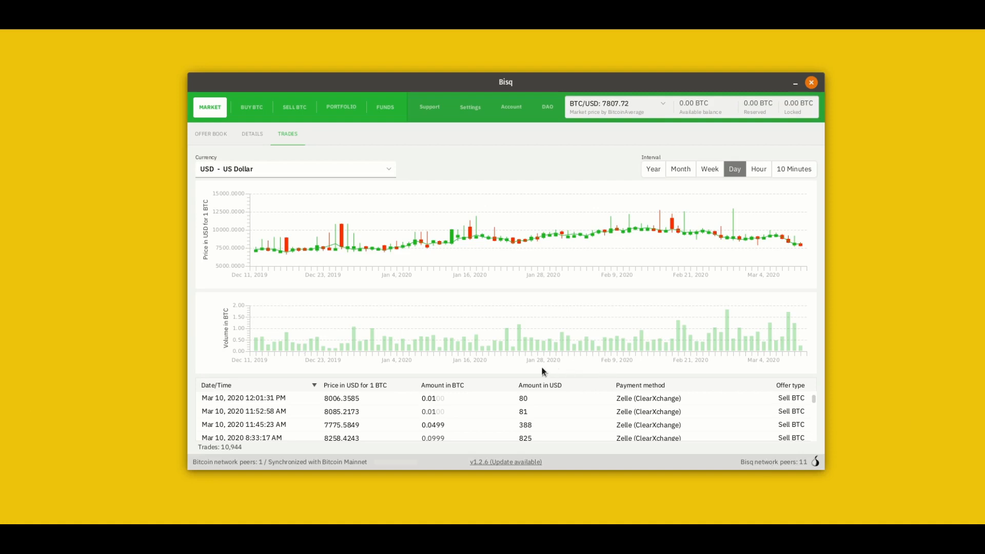
mouse_move(610, 459)
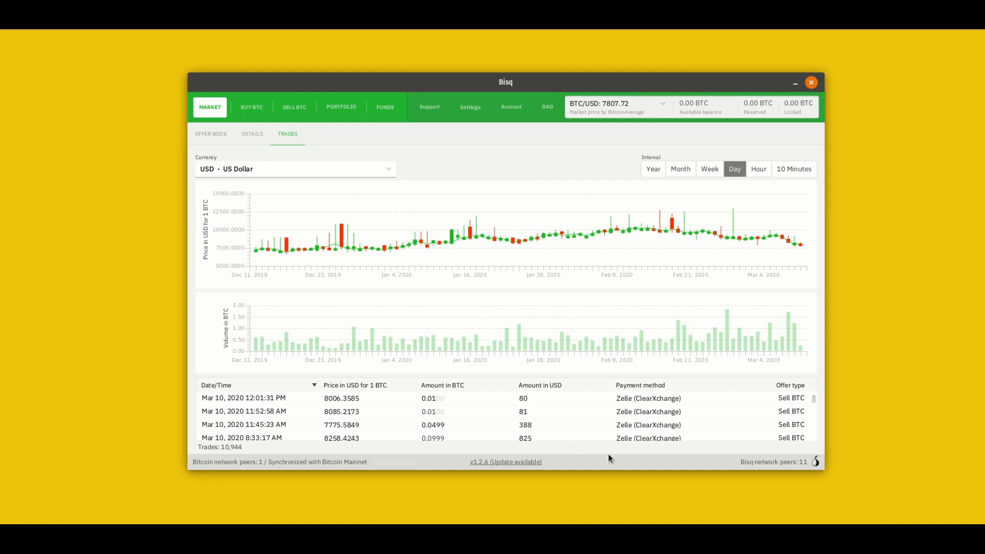
mouse_move(570, 399)
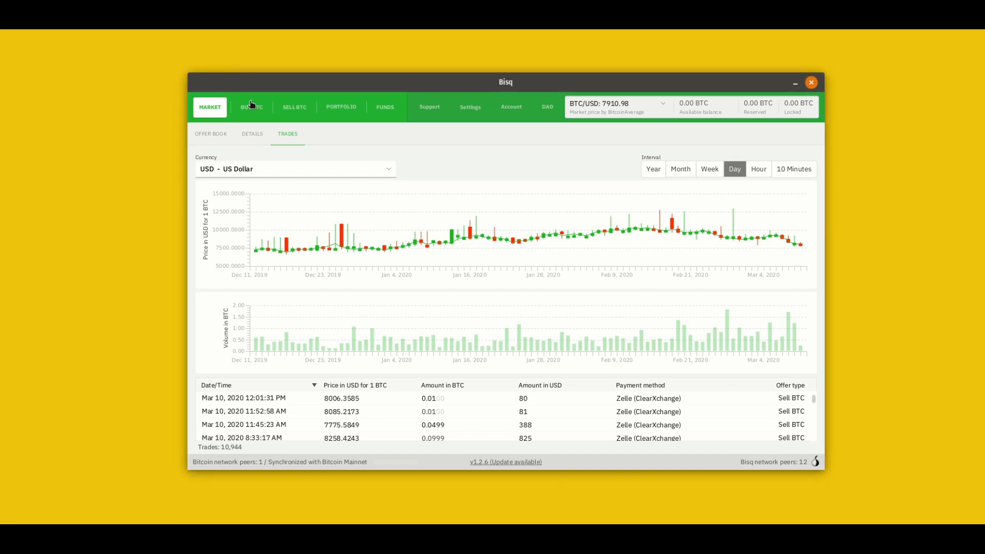
left_click(251, 107)
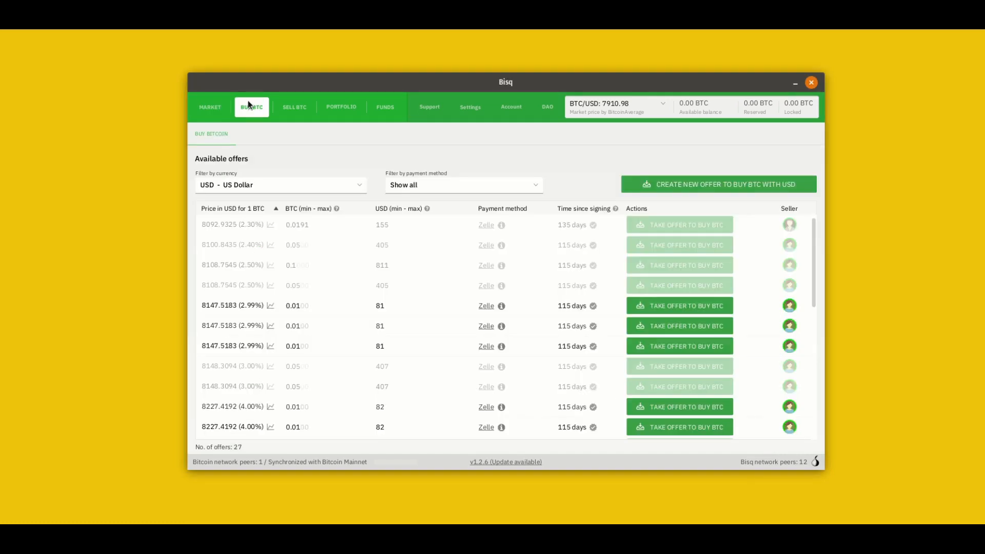
mouse_move(257, 225)
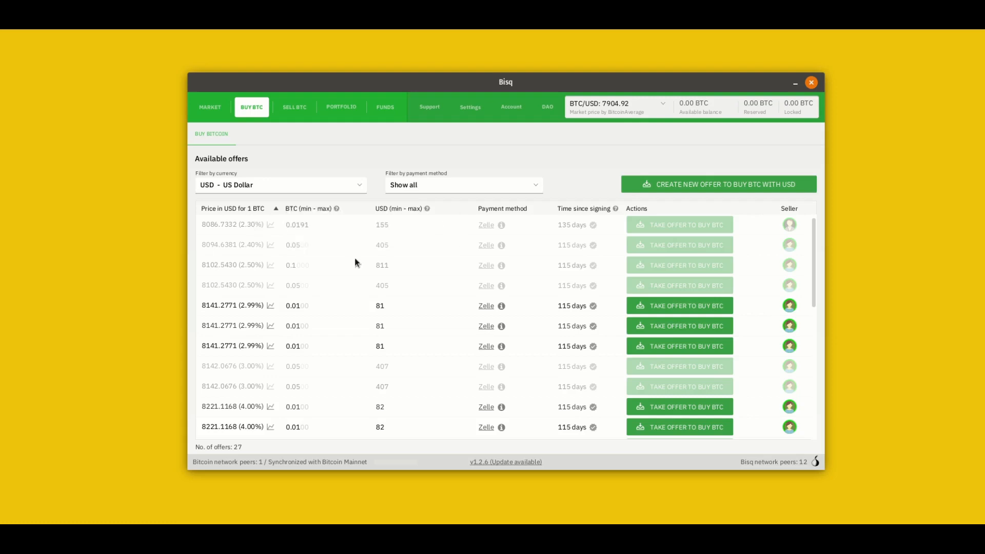
mouse_move(338, 389)
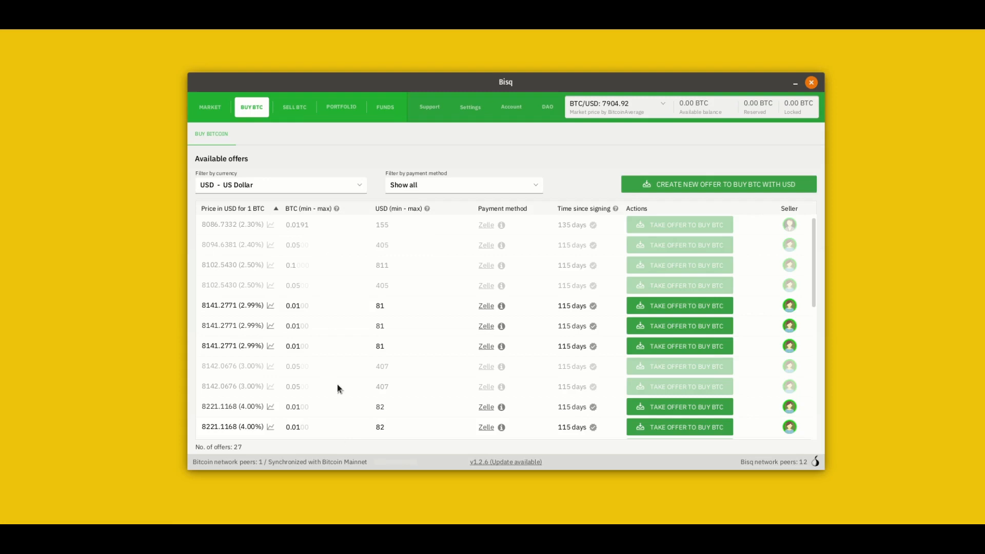
mouse_move(333, 427)
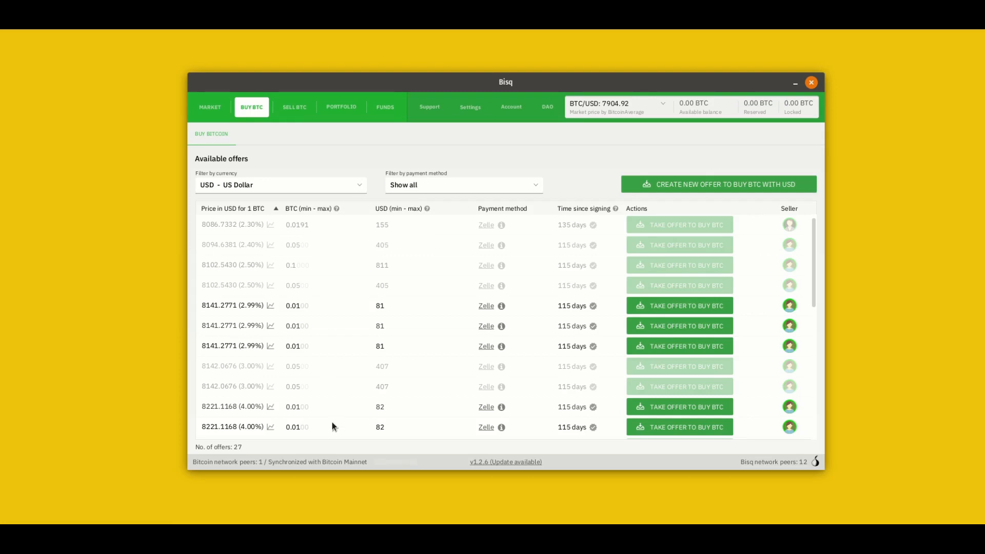
mouse_move(327, 416)
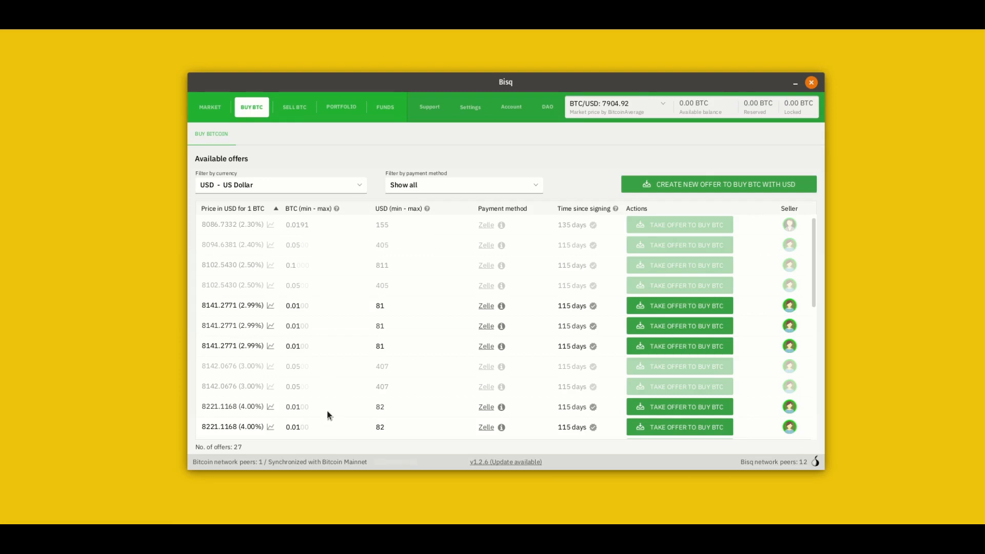
mouse_move(325, 360)
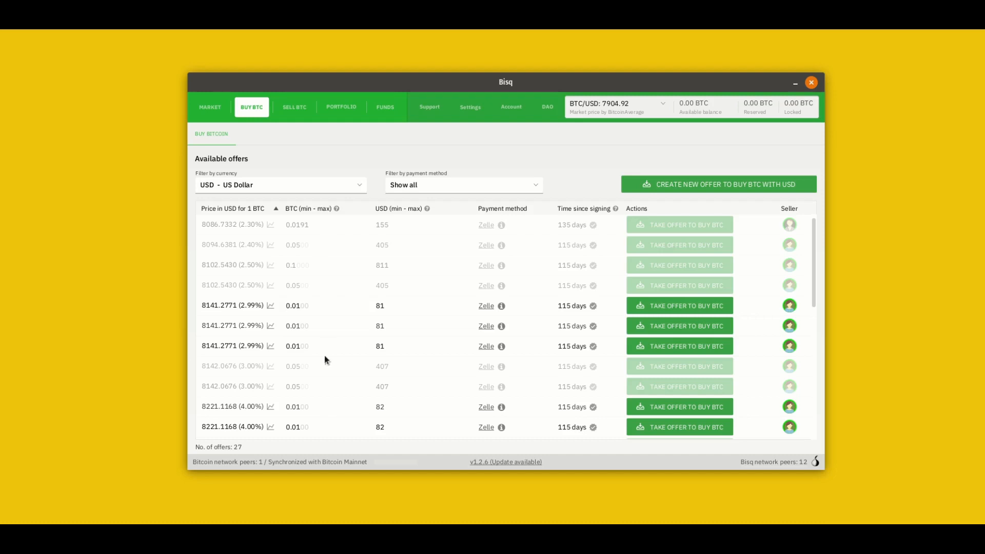
mouse_move(617, 336)
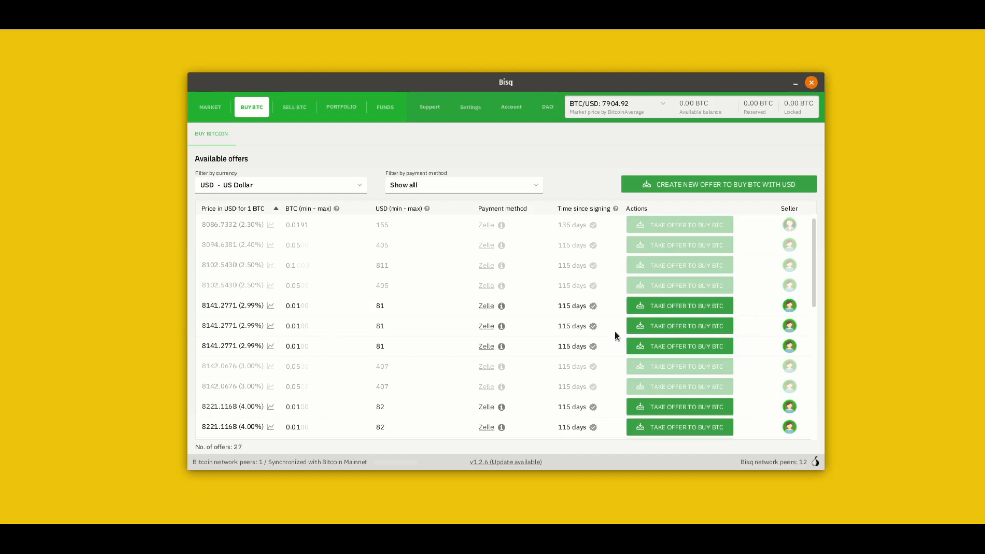
mouse_move(684, 300)
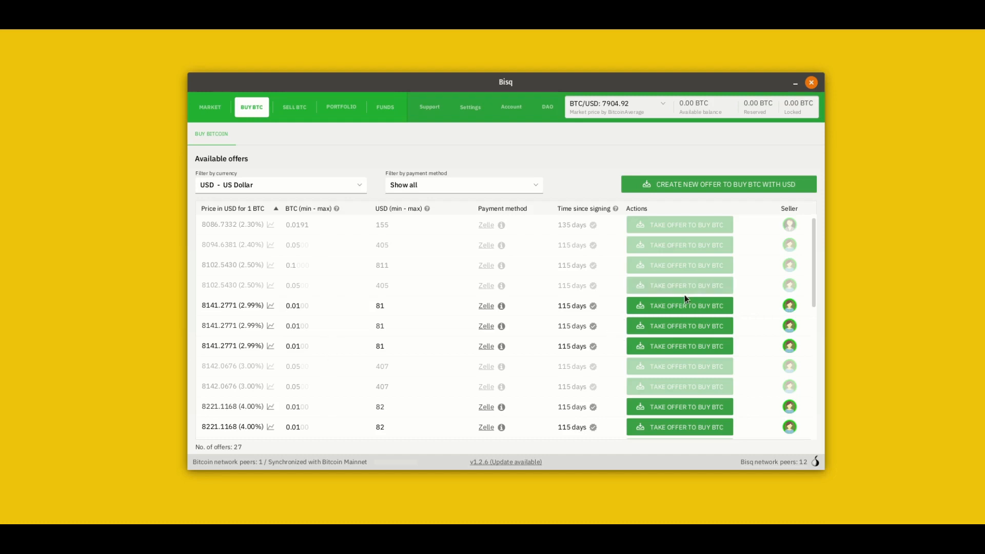
mouse_move(790, 228)
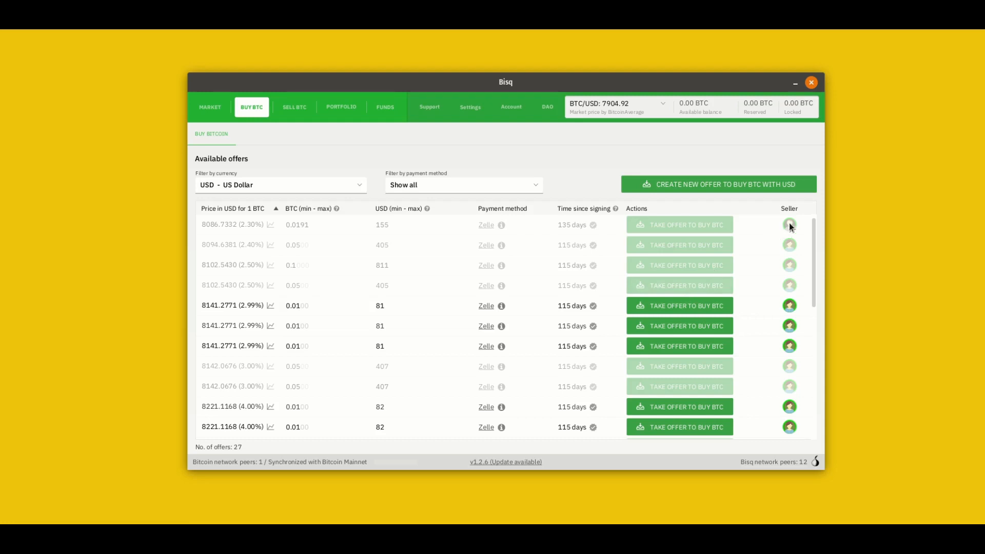
mouse_move(790, 265)
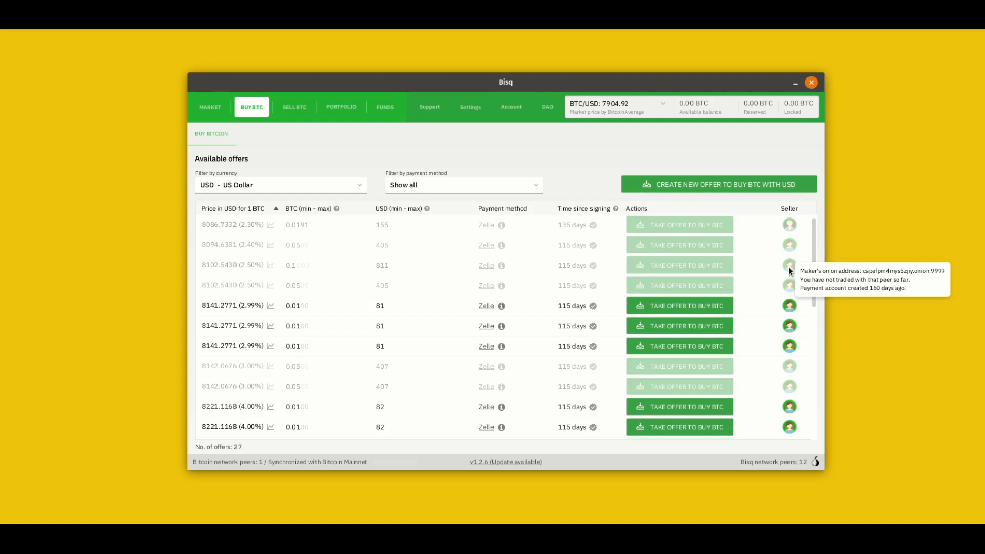
mouse_move(425, 317)
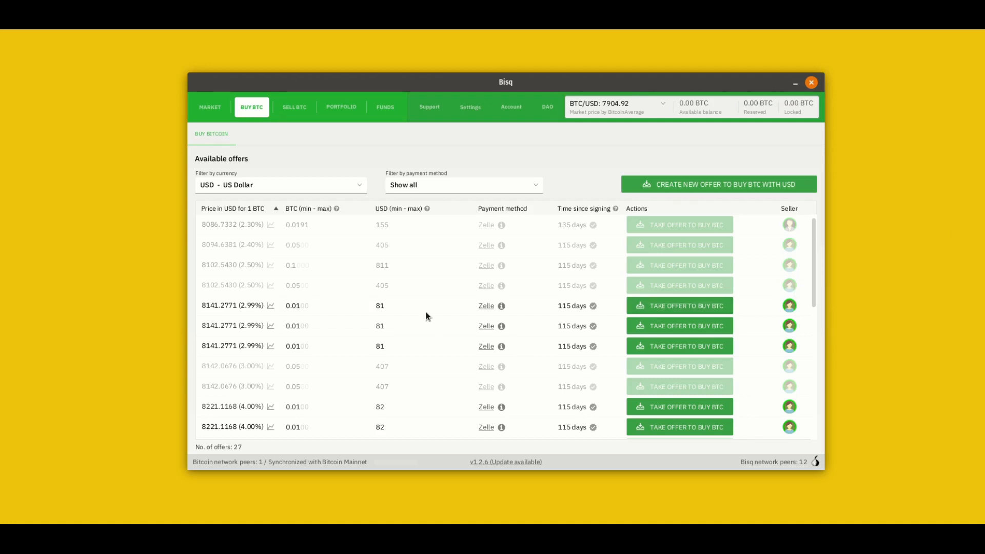
mouse_move(679, 305)
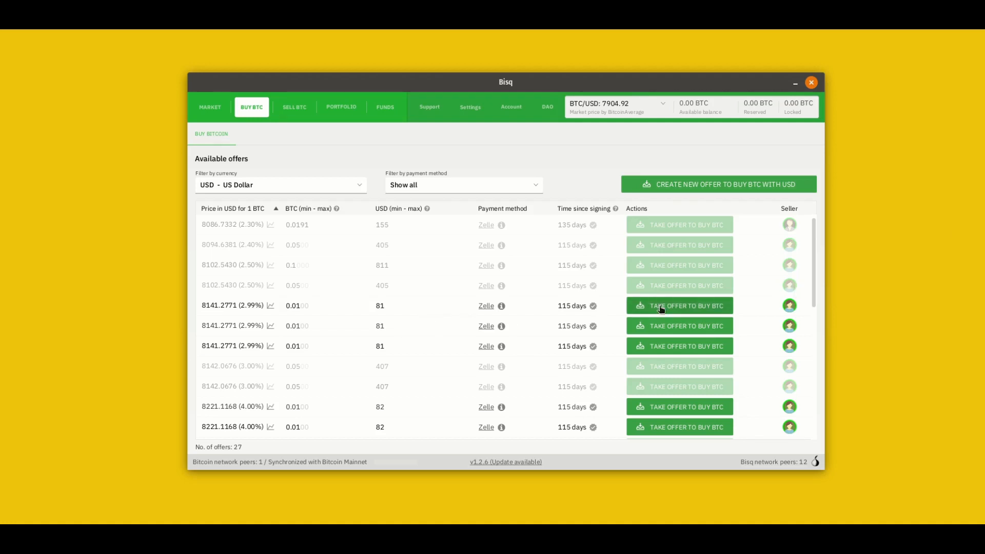
mouse_move(678, 306)
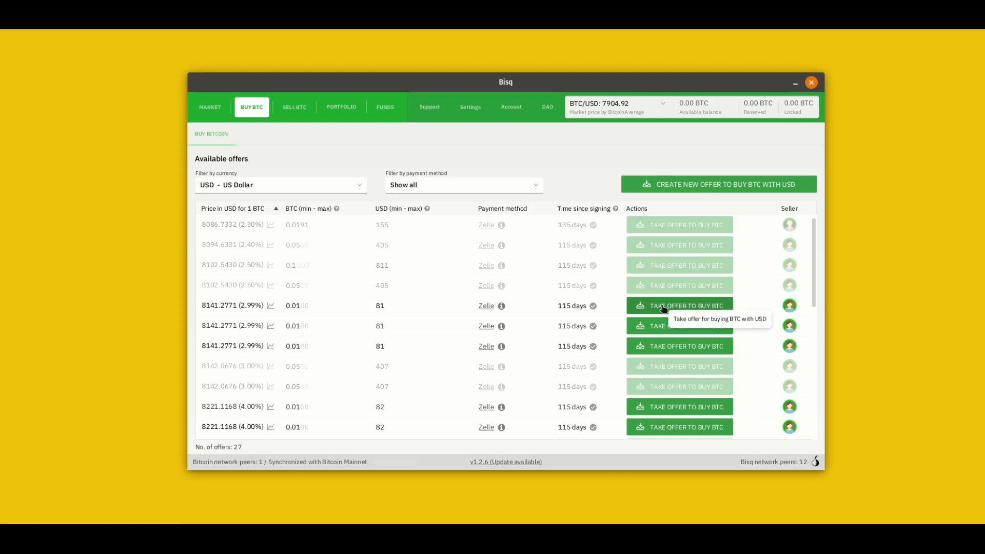
mouse_move(666, 289)
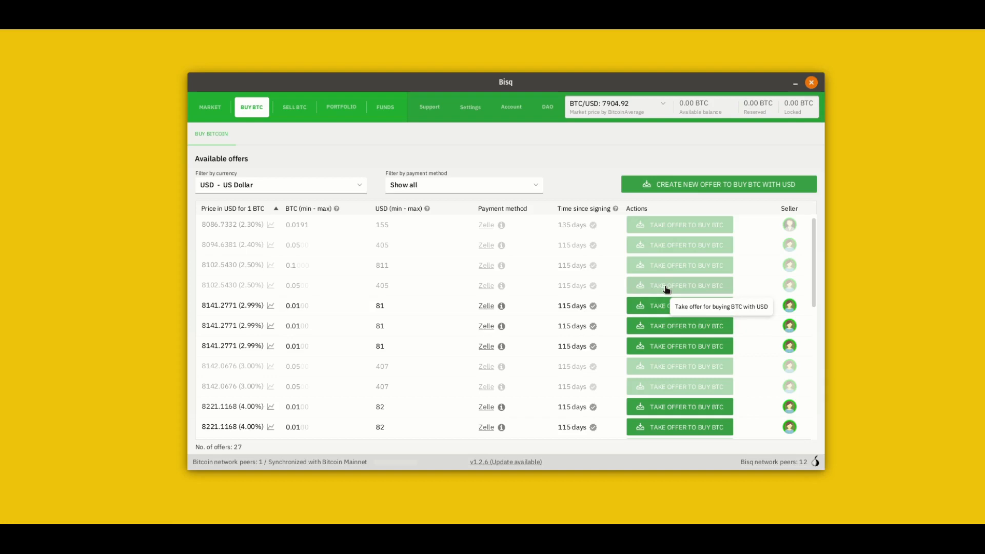
mouse_move(667, 289)
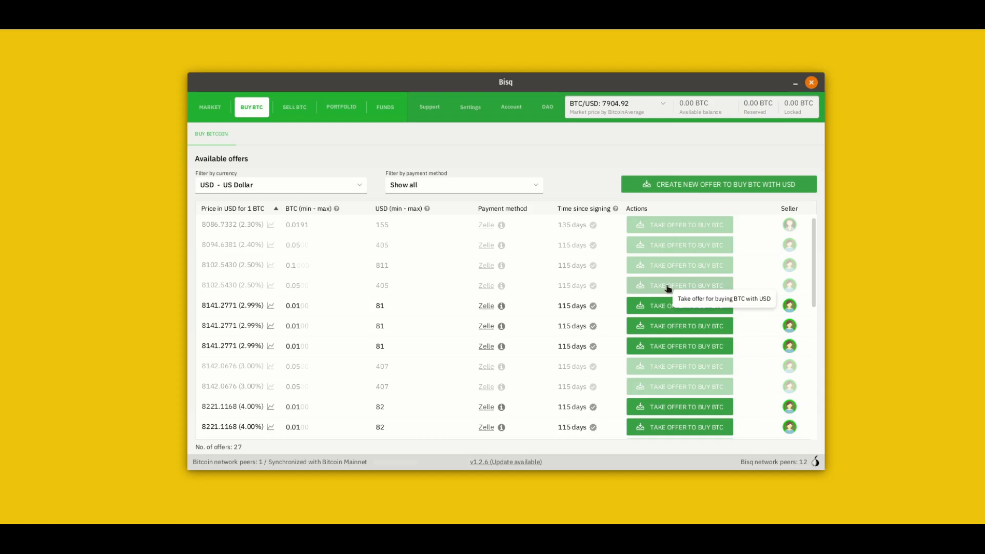
mouse_move(661, 287)
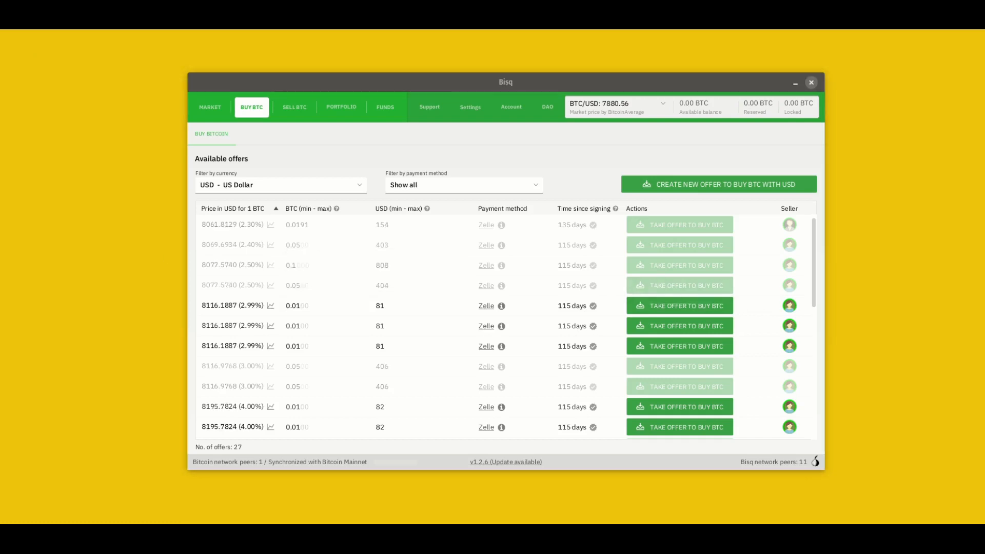
mouse_move(509, 297)
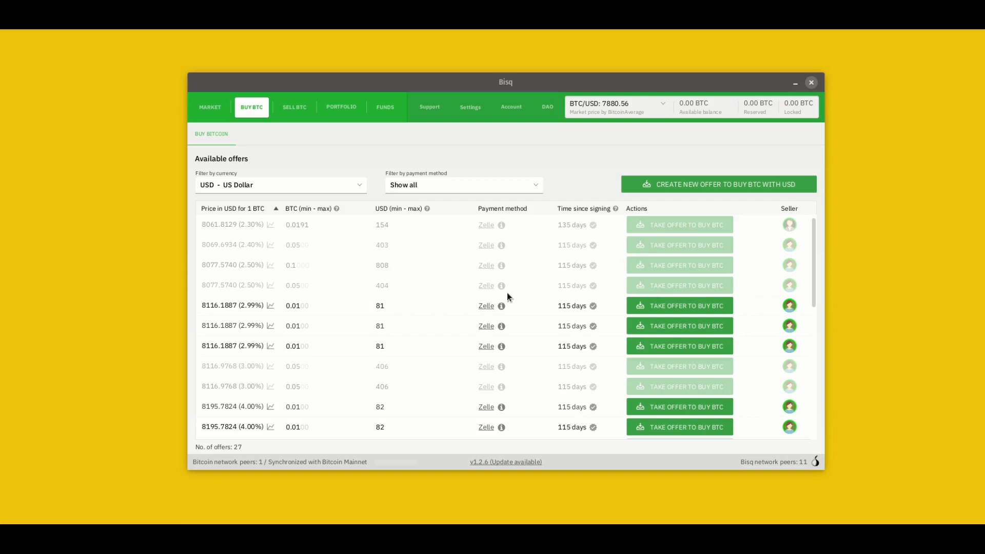
mouse_move(650, 192)
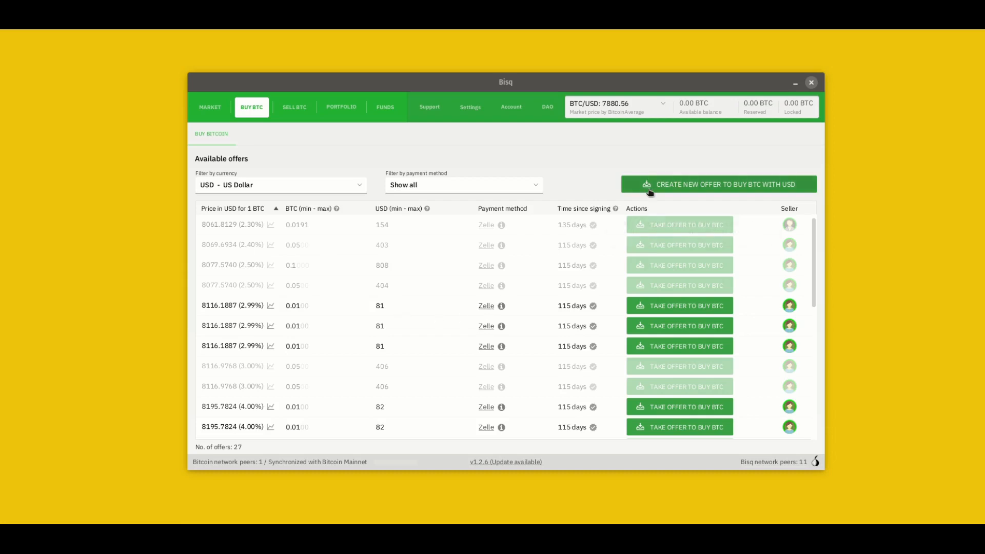
mouse_move(640, 193)
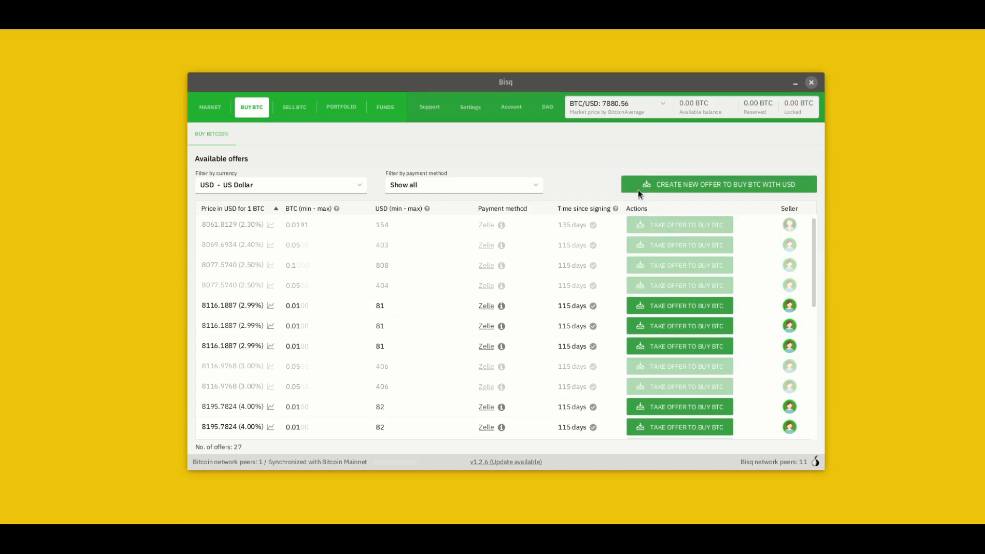
Step: Show the 47 US Dollar offers available for selling bitcoin
left_click(294, 106)
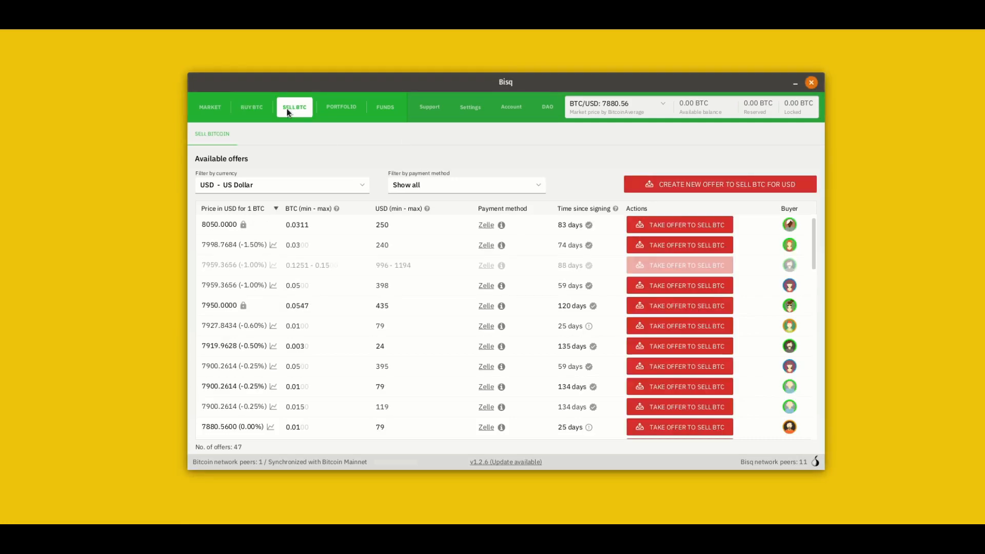
mouse_move(424, 340)
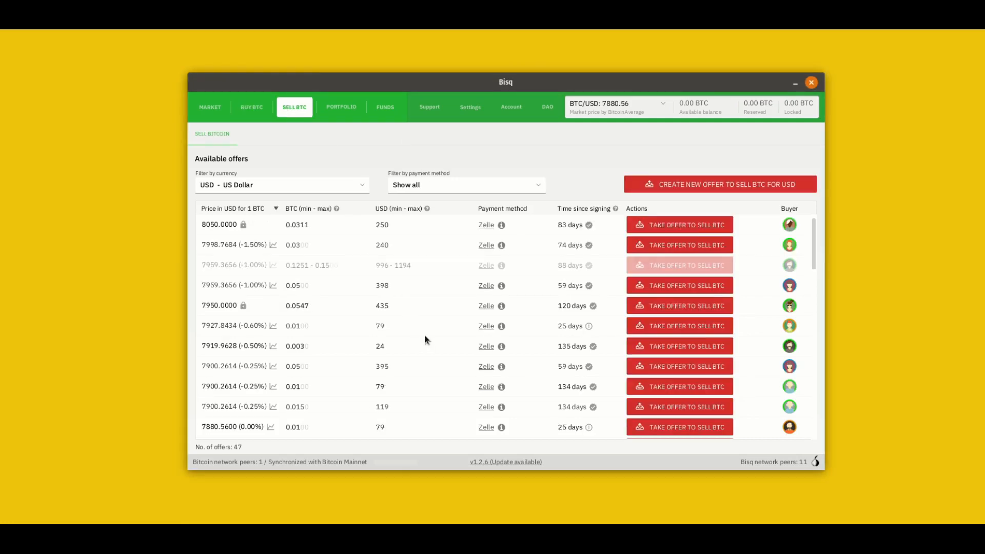
mouse_move(415, 322)
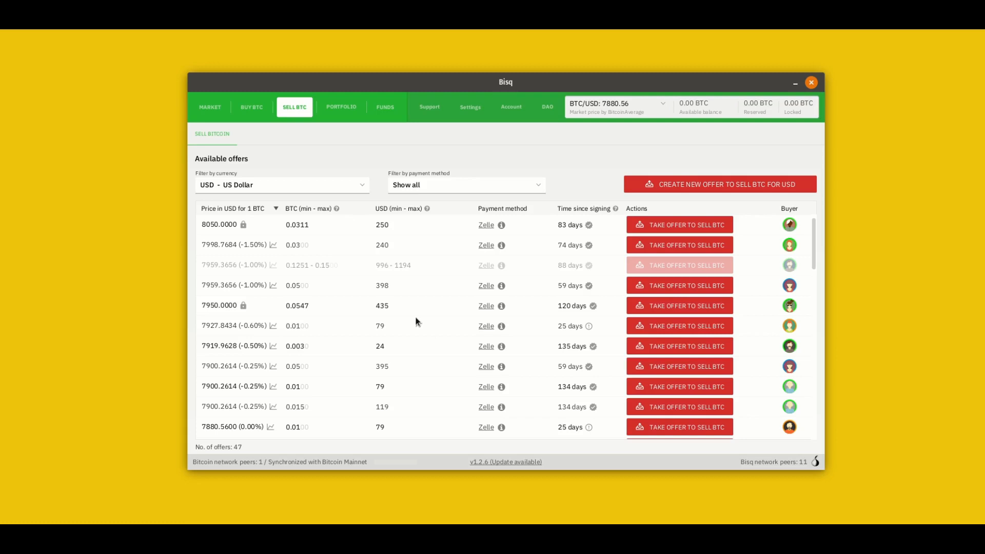
mouse_move(447, 371)
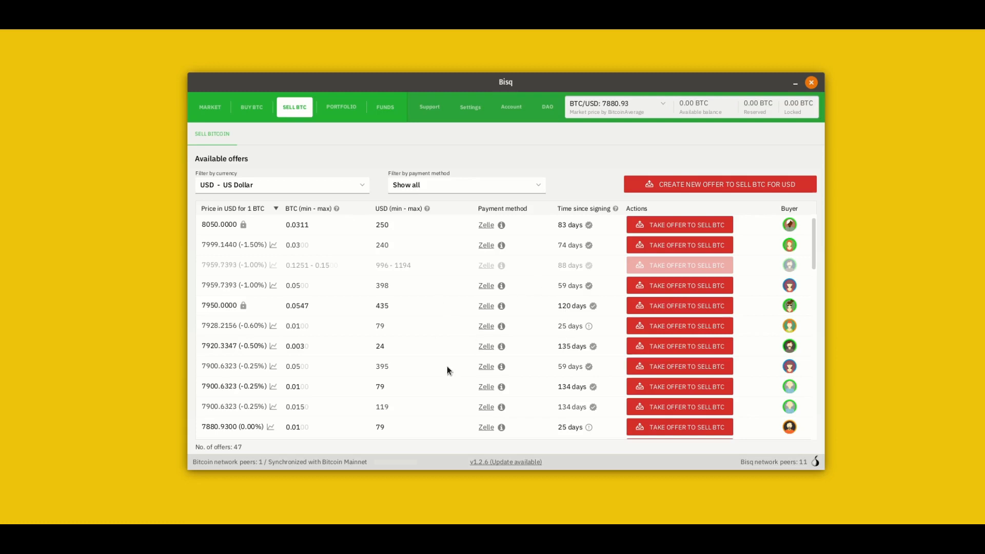
mouse_move(467, 379)
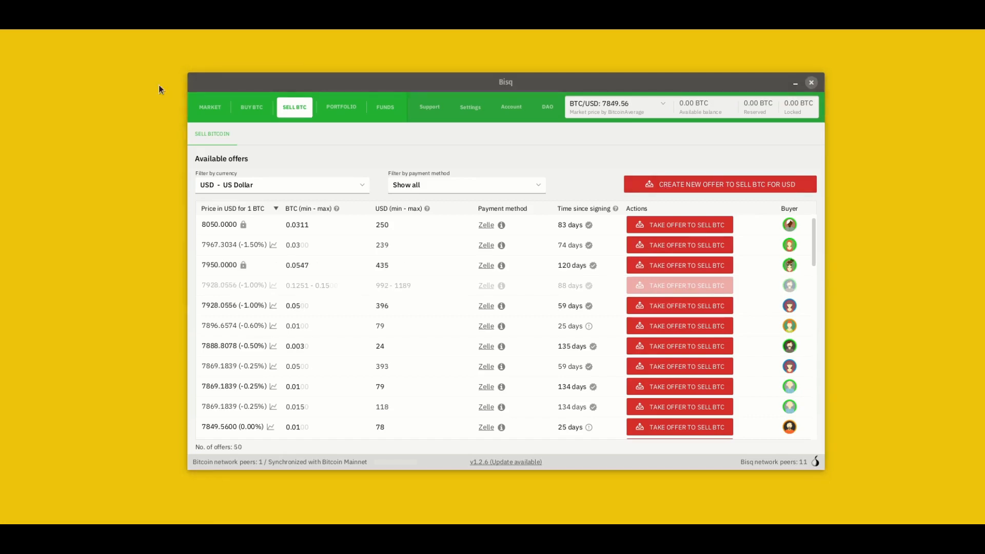
mouse_move(280, 170)
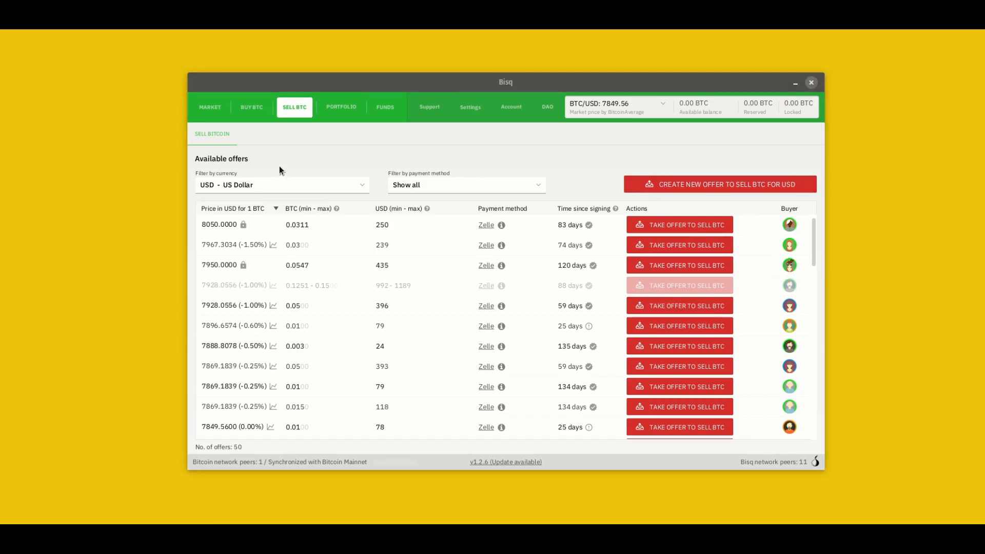
Step: Check the empty portfolio offers, trades and history, then view the 0.00 BTC receive page
left_click(341, 106)
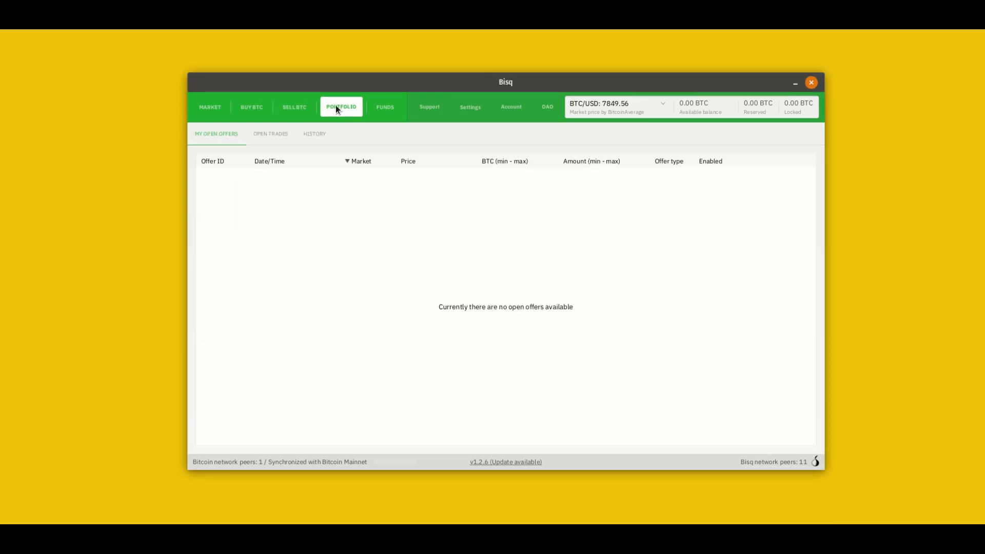
mouse_move(228, 216)
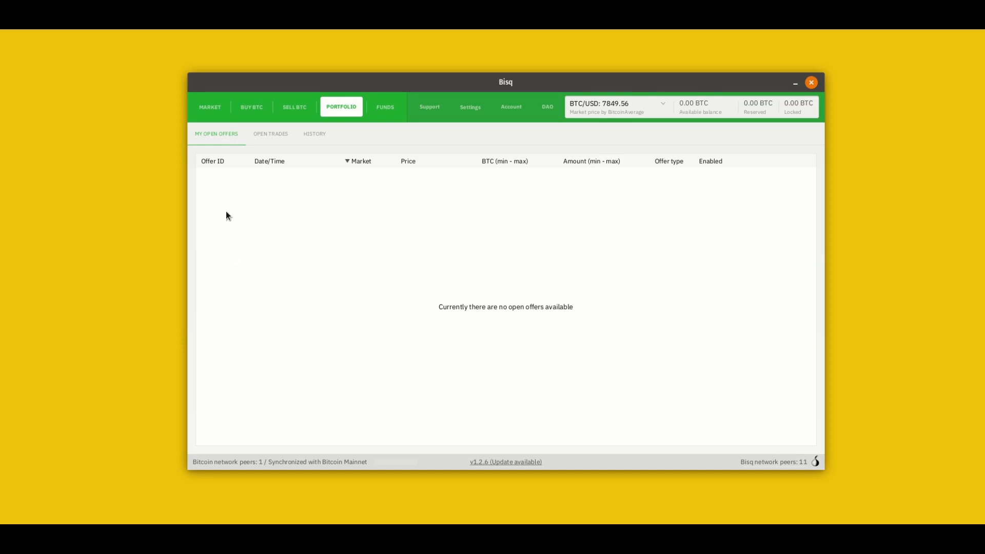
mouse_move(226, 211)
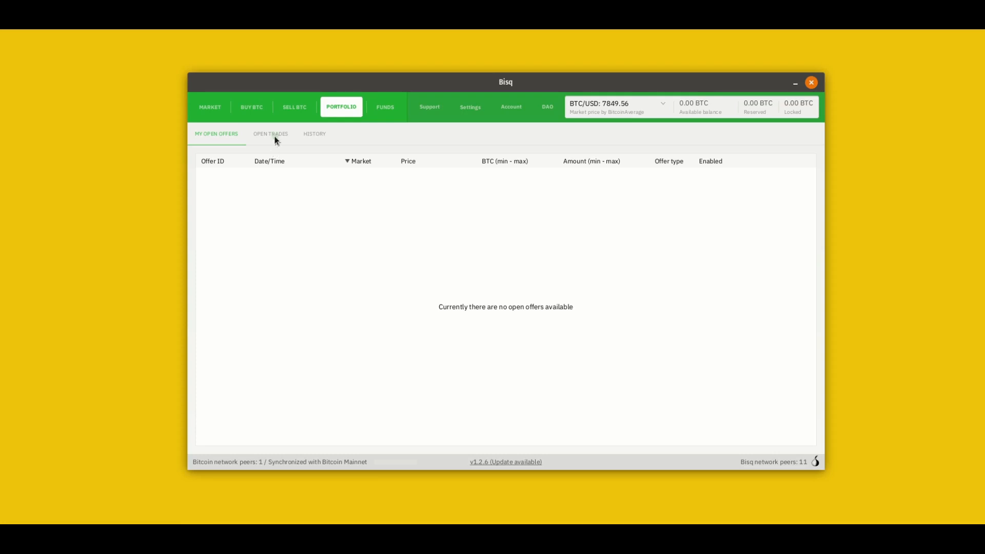
left_click(271, 134)
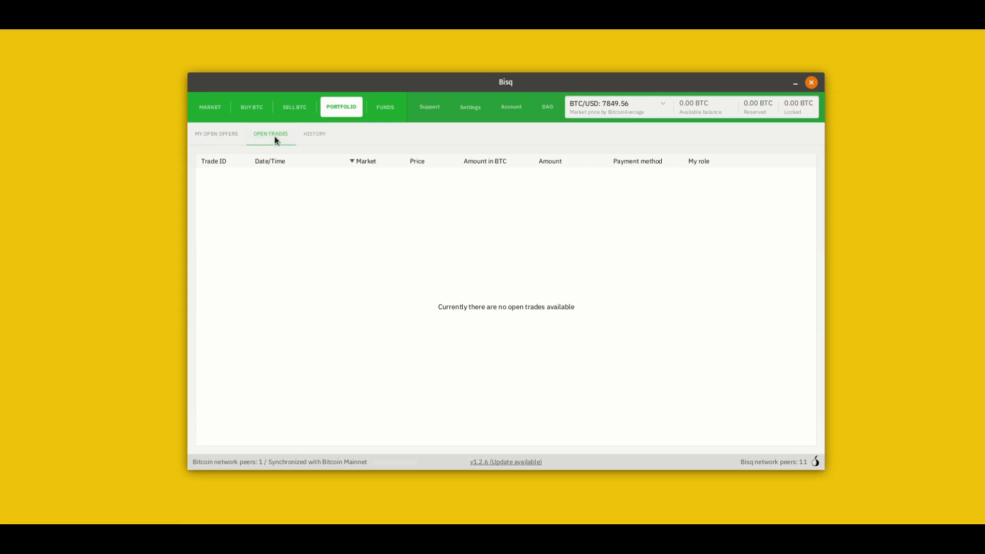
left_click(314, 134)
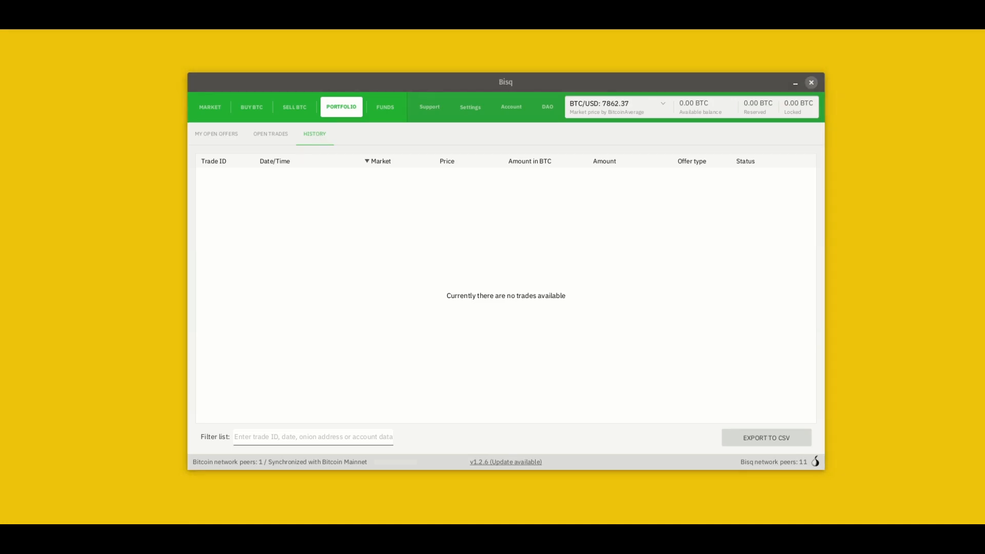
mouse_move(299, 61)
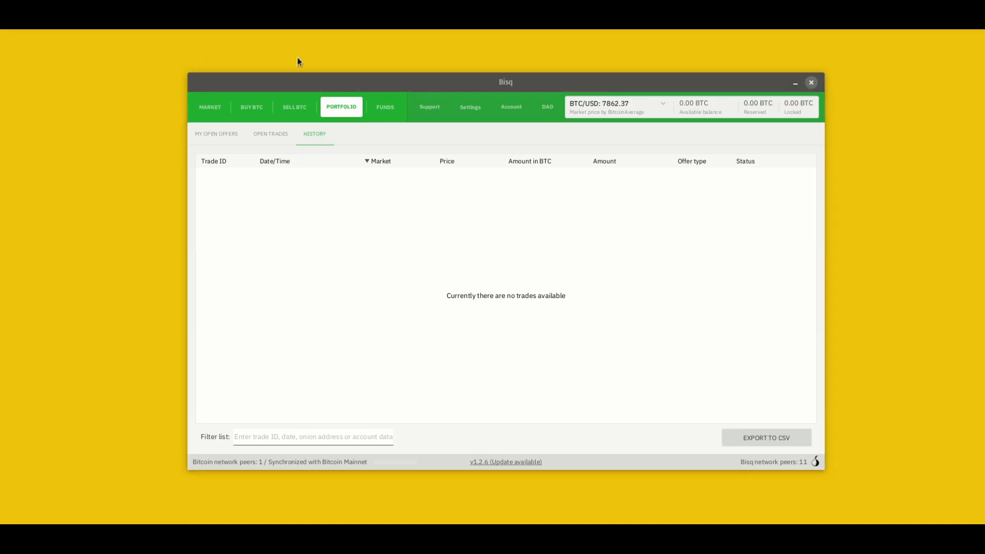
left_click(384, 107)
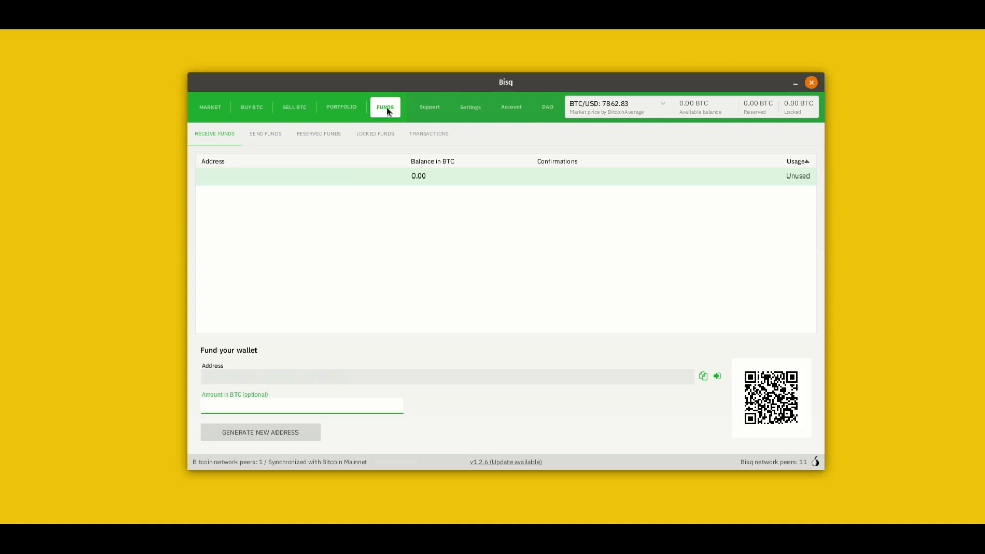
left_click(302, 405)
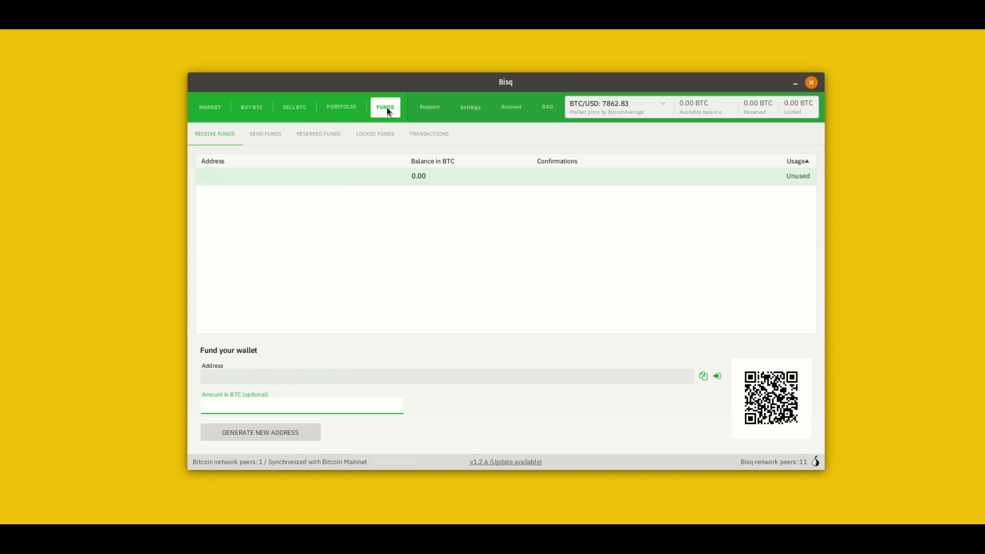
left_click(302, 405)
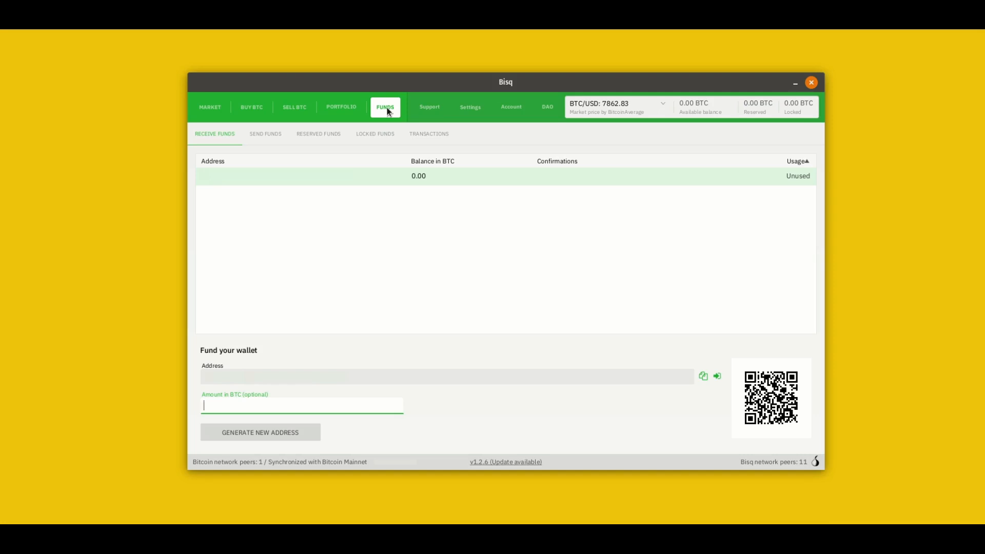
mouse_move(370, 199)
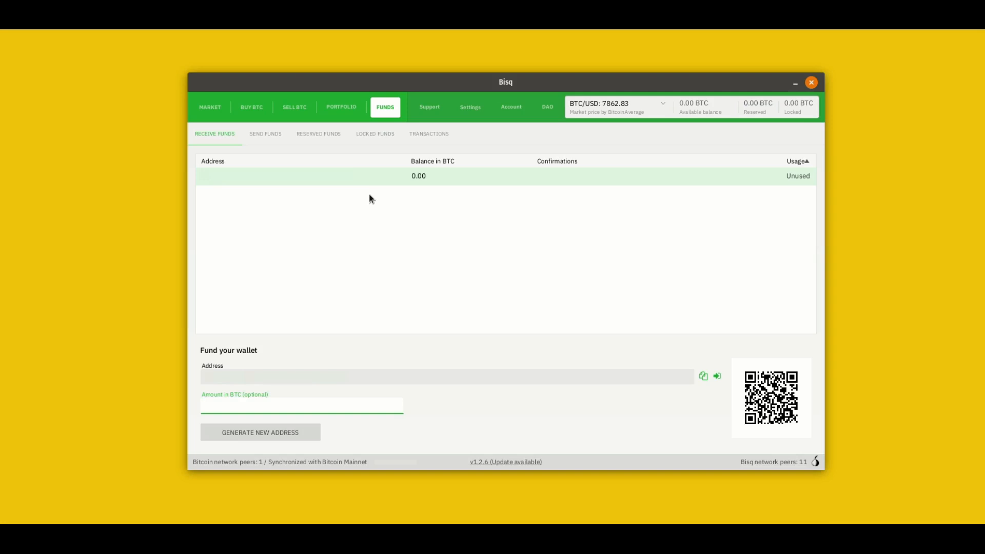
left_click(301, 405)
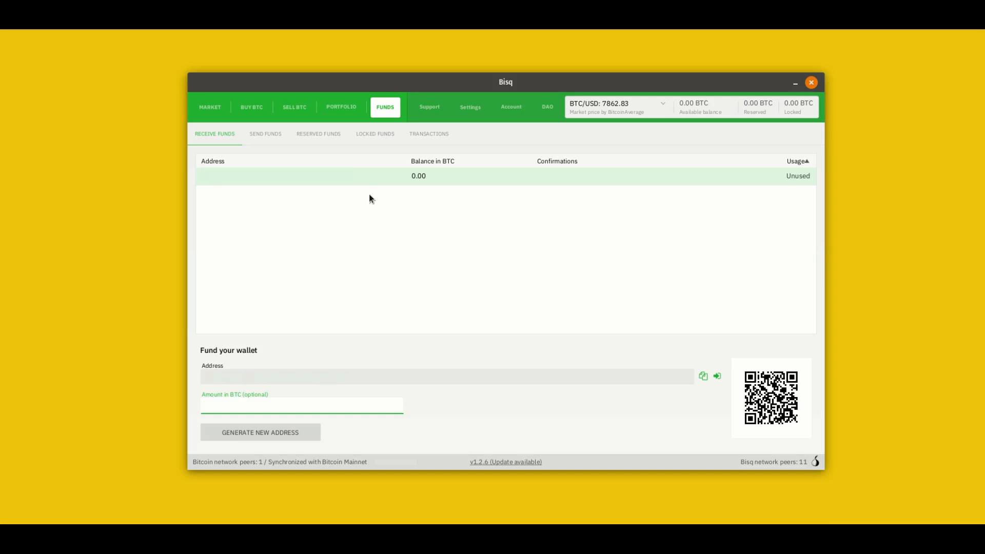
left_click(302, 405)
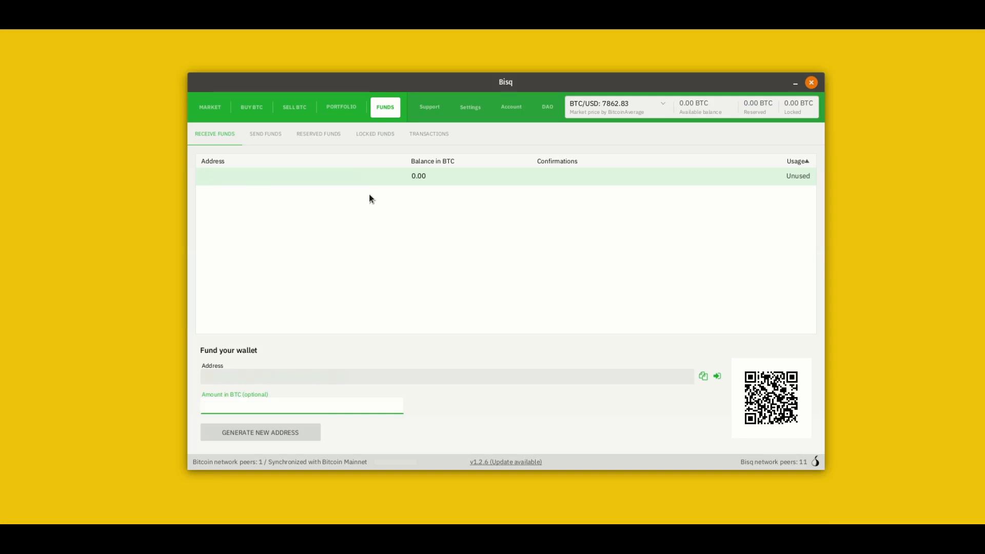
mouse_move(345, 285)
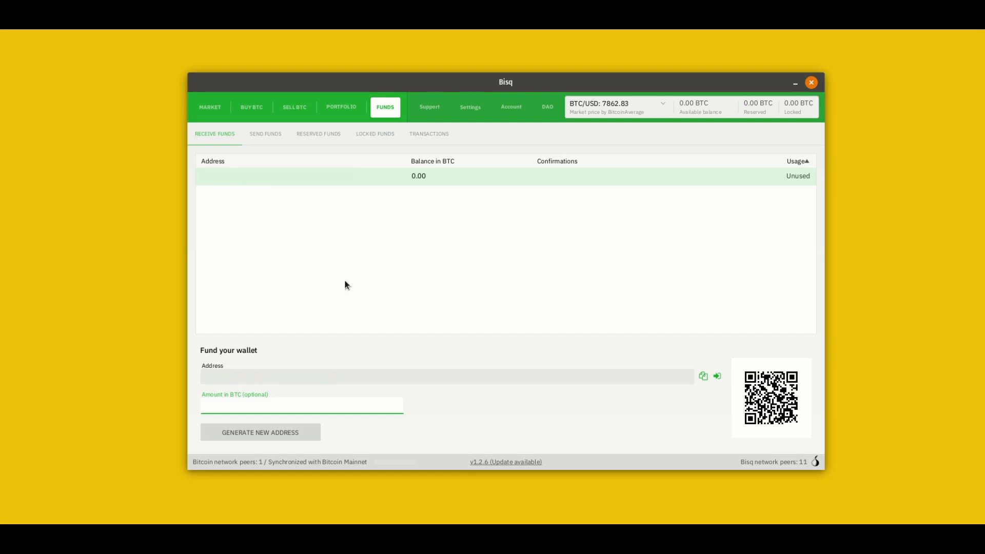
mouse_move(345, 311)
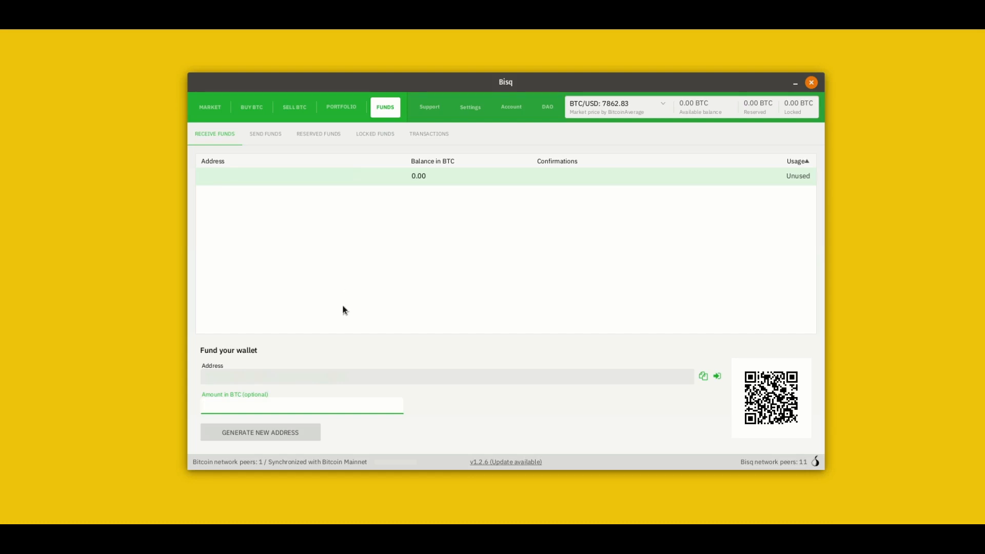
left_click(259, 432)
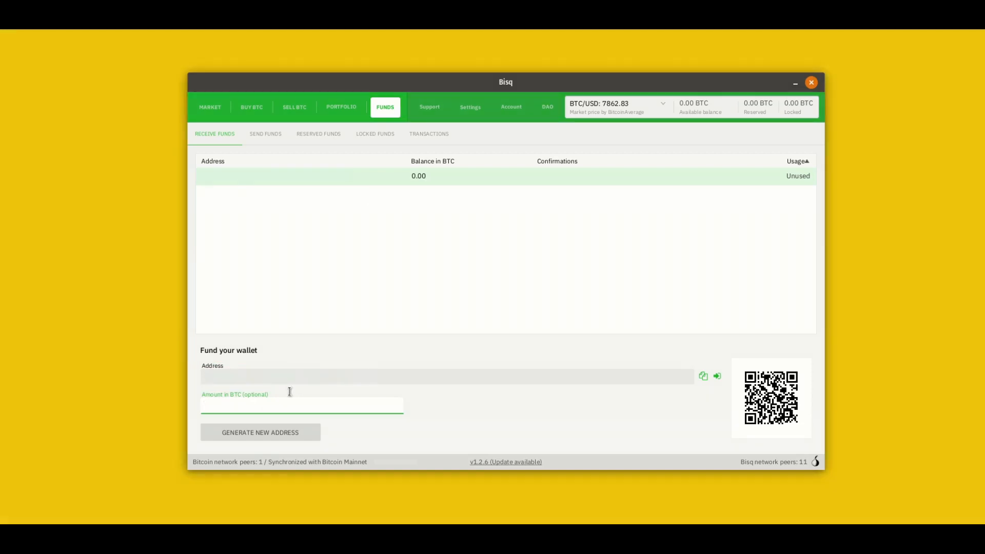
Step: View the empty Send Funds form, then Preferences with its 22 sat/byte withdrawal fee
left_click(265, 133)
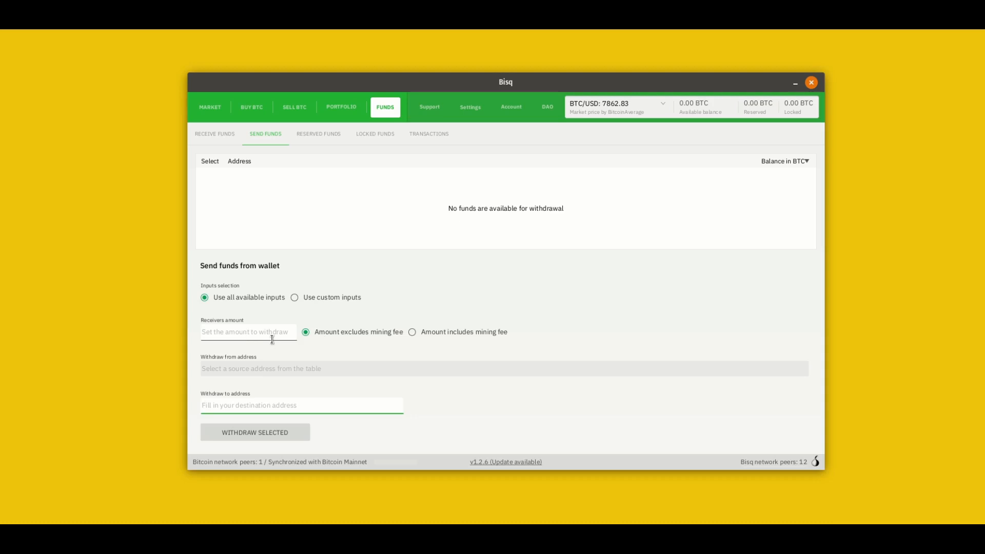
mouse_move(235, 362)
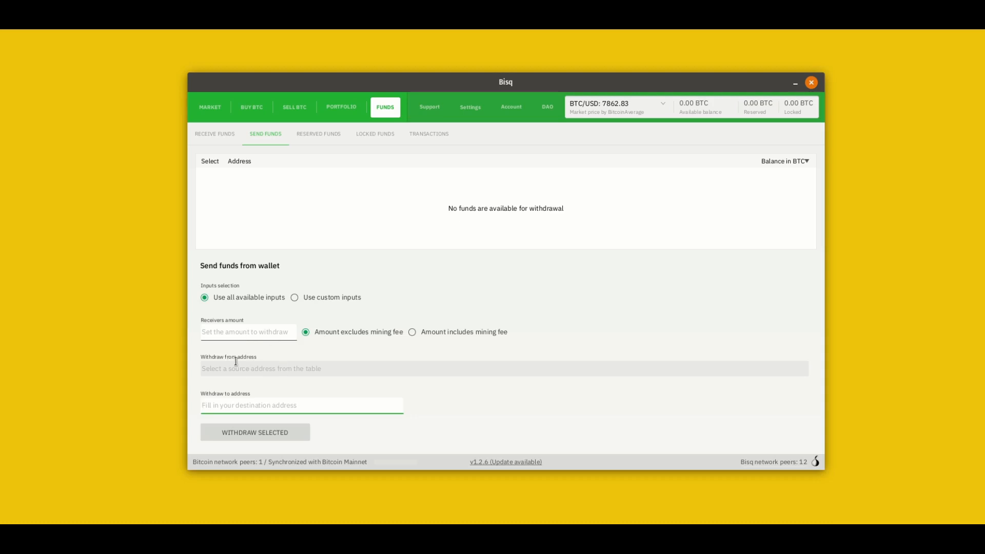
left_click(469, 106)
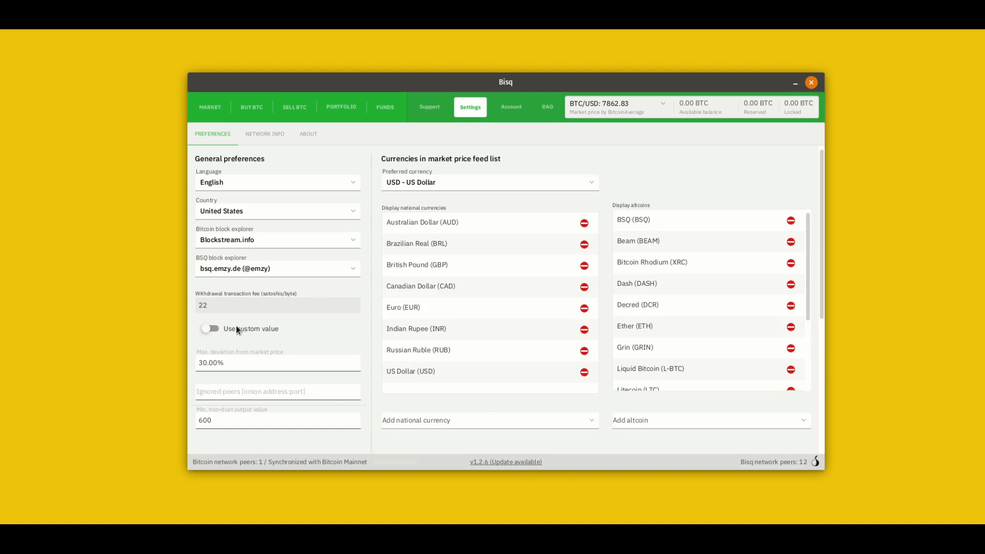
Step: Switch the withdrawal fee to a custom 2 sat/byte and return to Send Funds
left_click(210, 328)
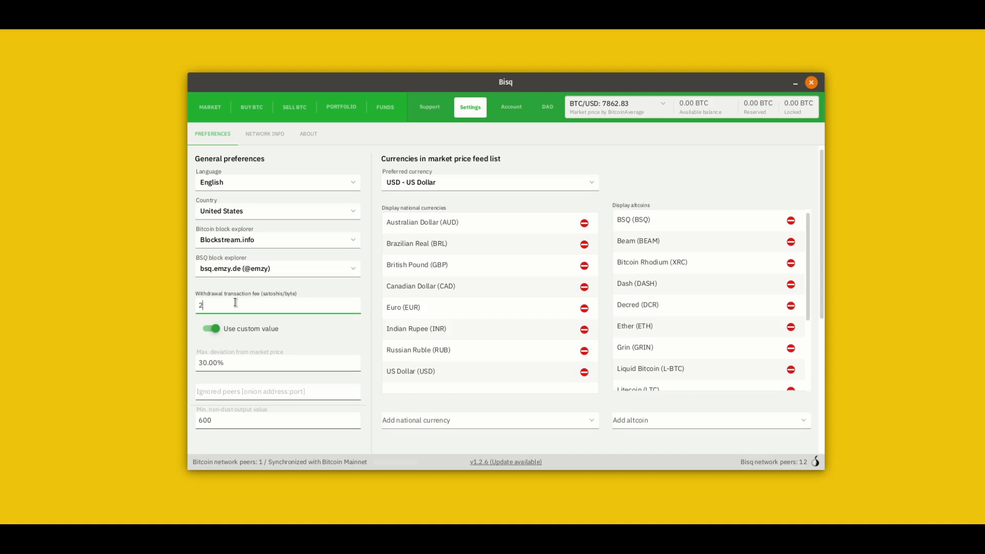
mouse_move(370, 159)
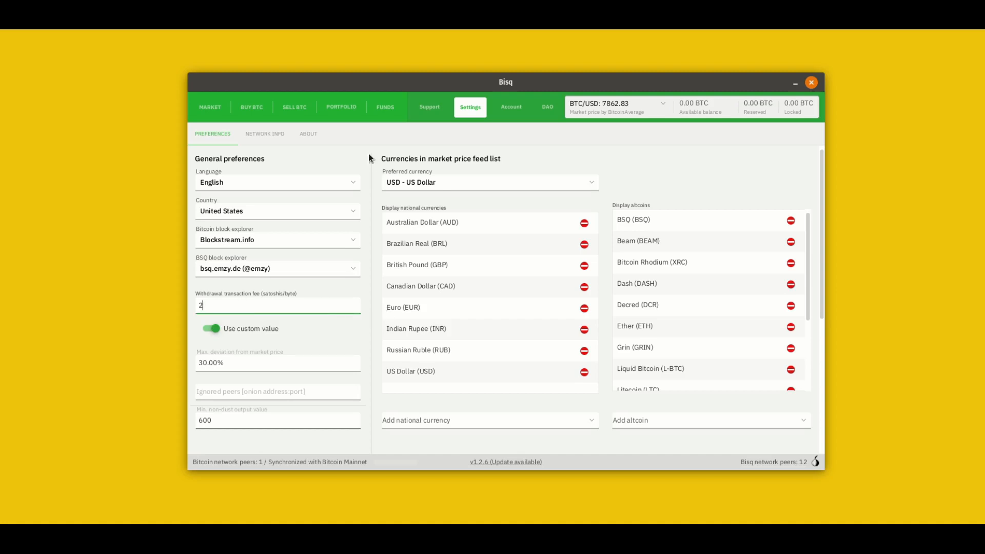
mouse_move(333, 110)
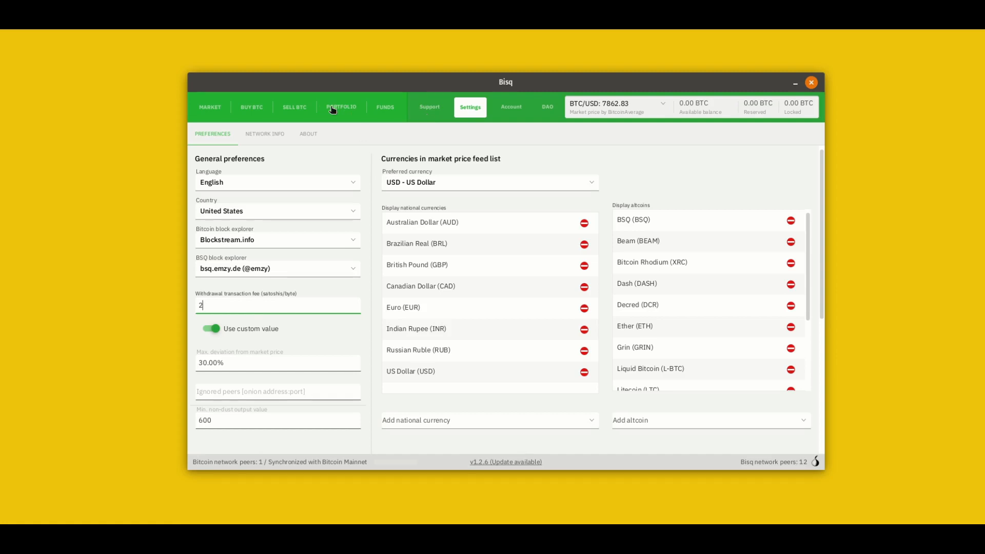
left_click(385, 107)
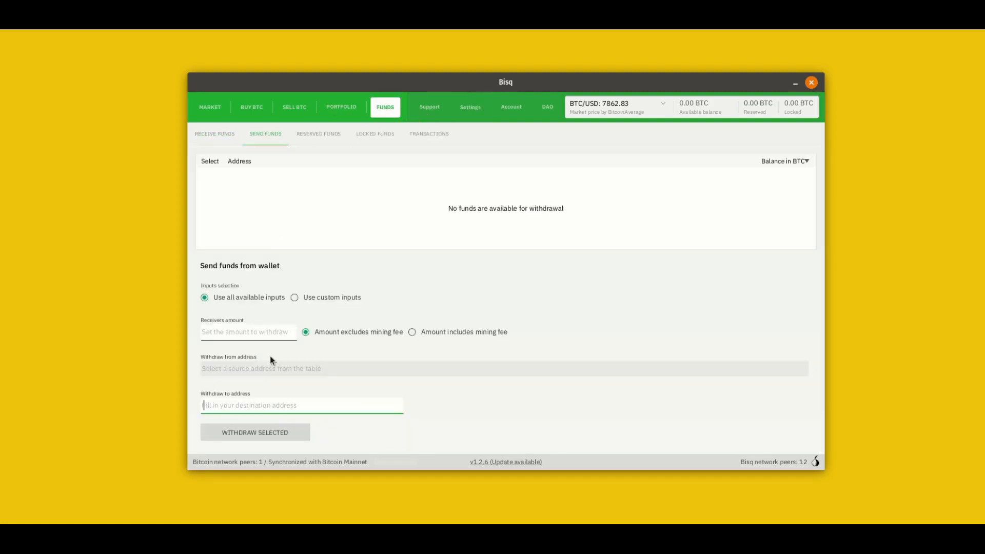